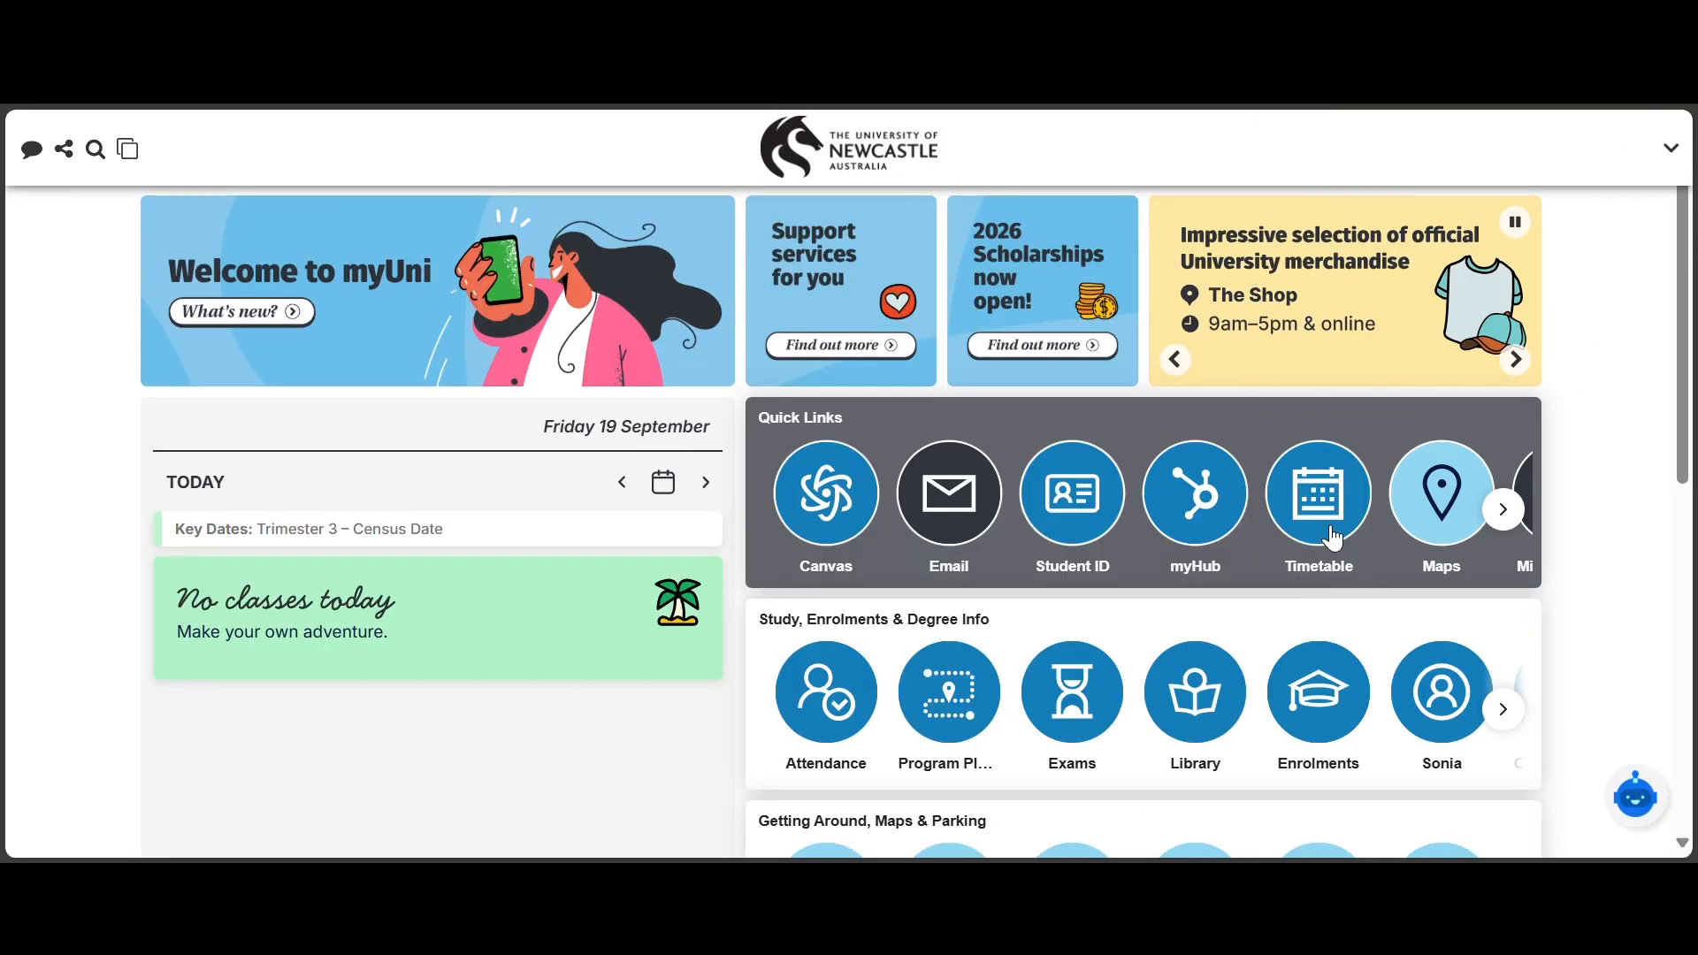
Open the Timetable quick link from the myUni home page
{"action": "left_click", "coordinate": [1317, 492]}
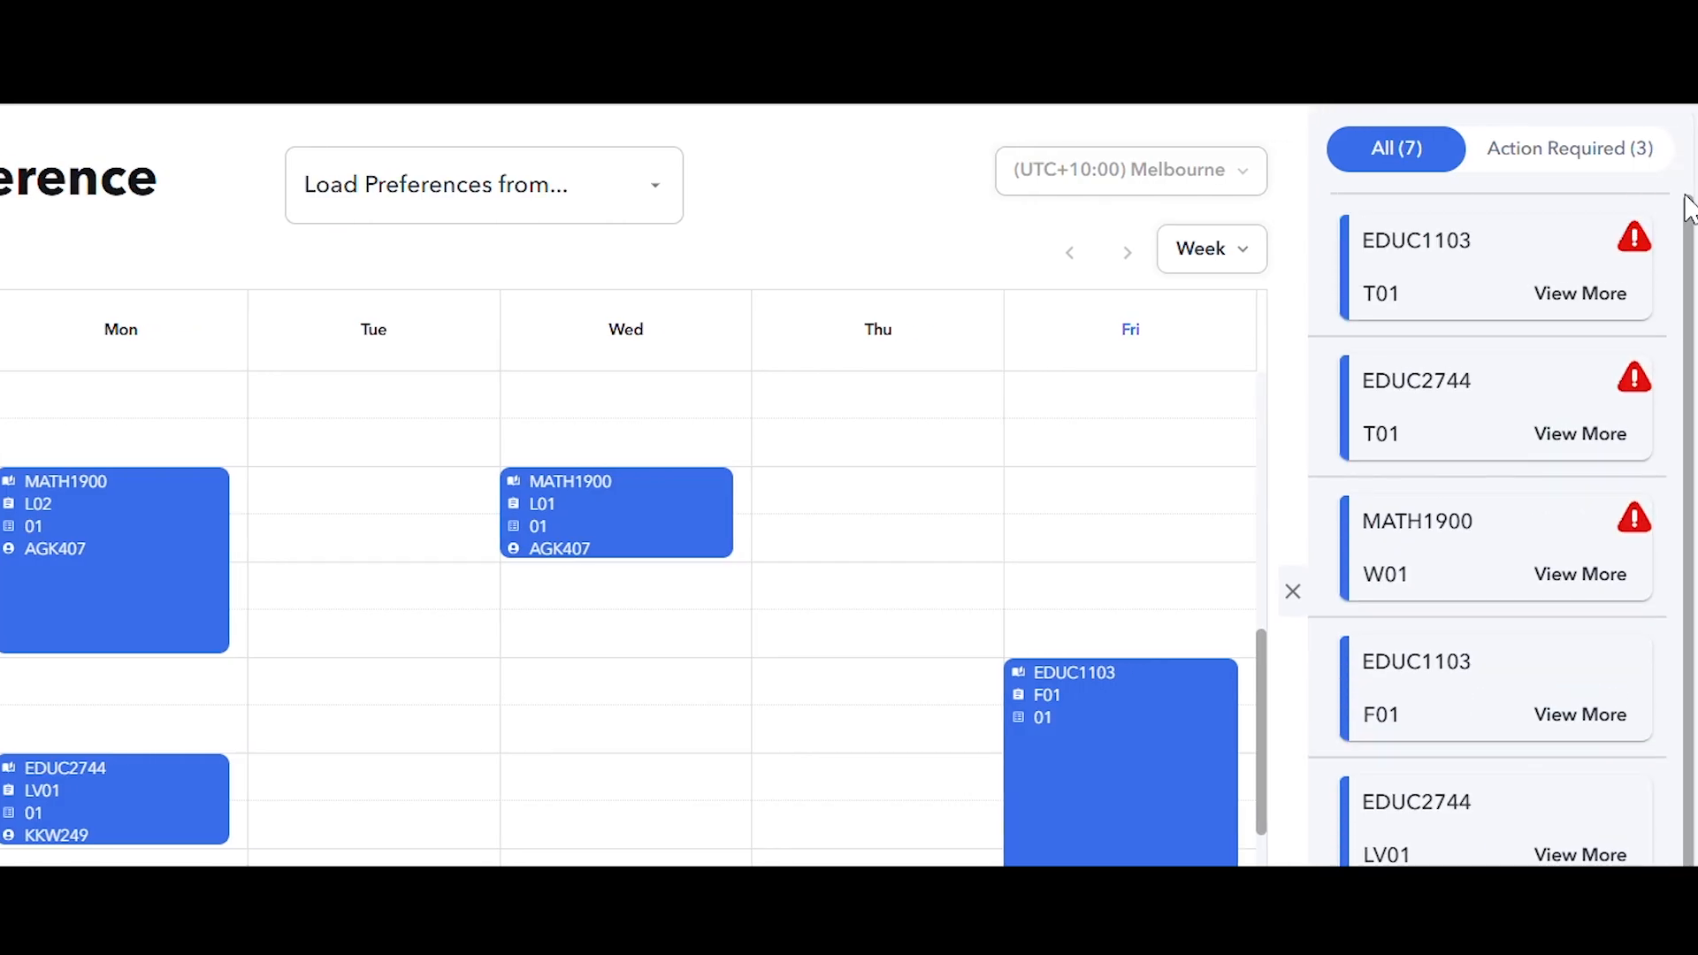
{"action": "mouse_move", "coordinate": [1579, 294]}
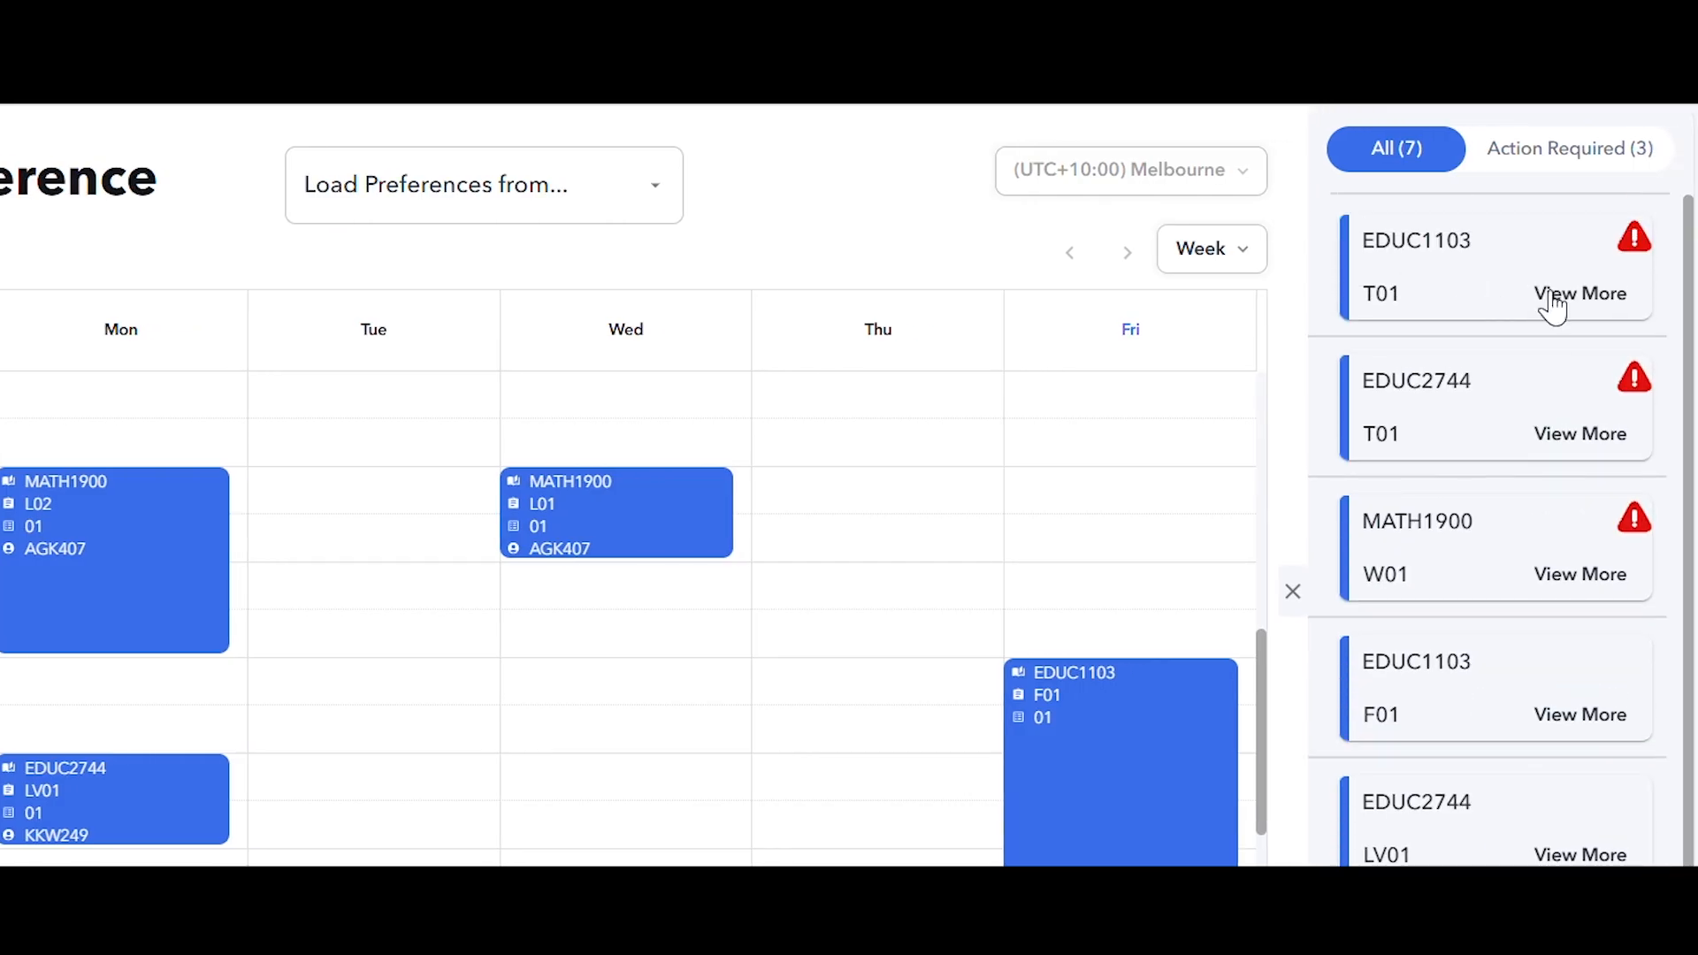
Save EDUC1103 T01 preferences ranked Monday 2pm, Wednesday 11am, then Wednesday 1pm
{"action": "left_click", "coordinate": [1581, 293]}
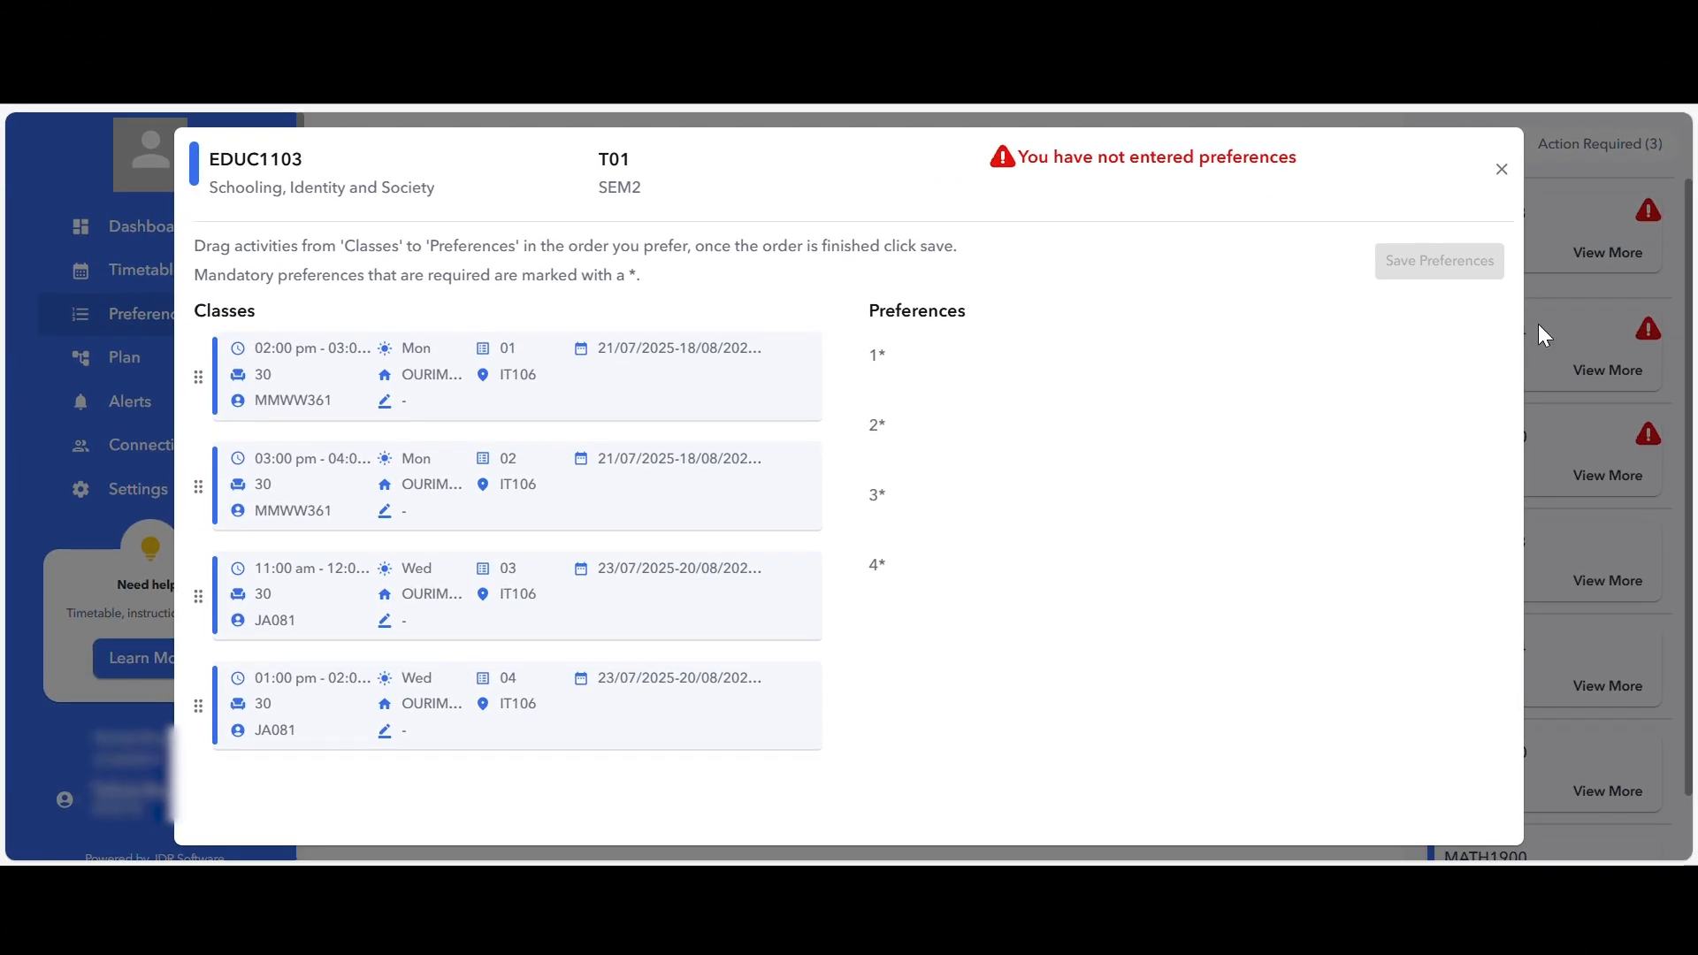
{"action": "mouse_move", "coordinate": [1482, 739]}
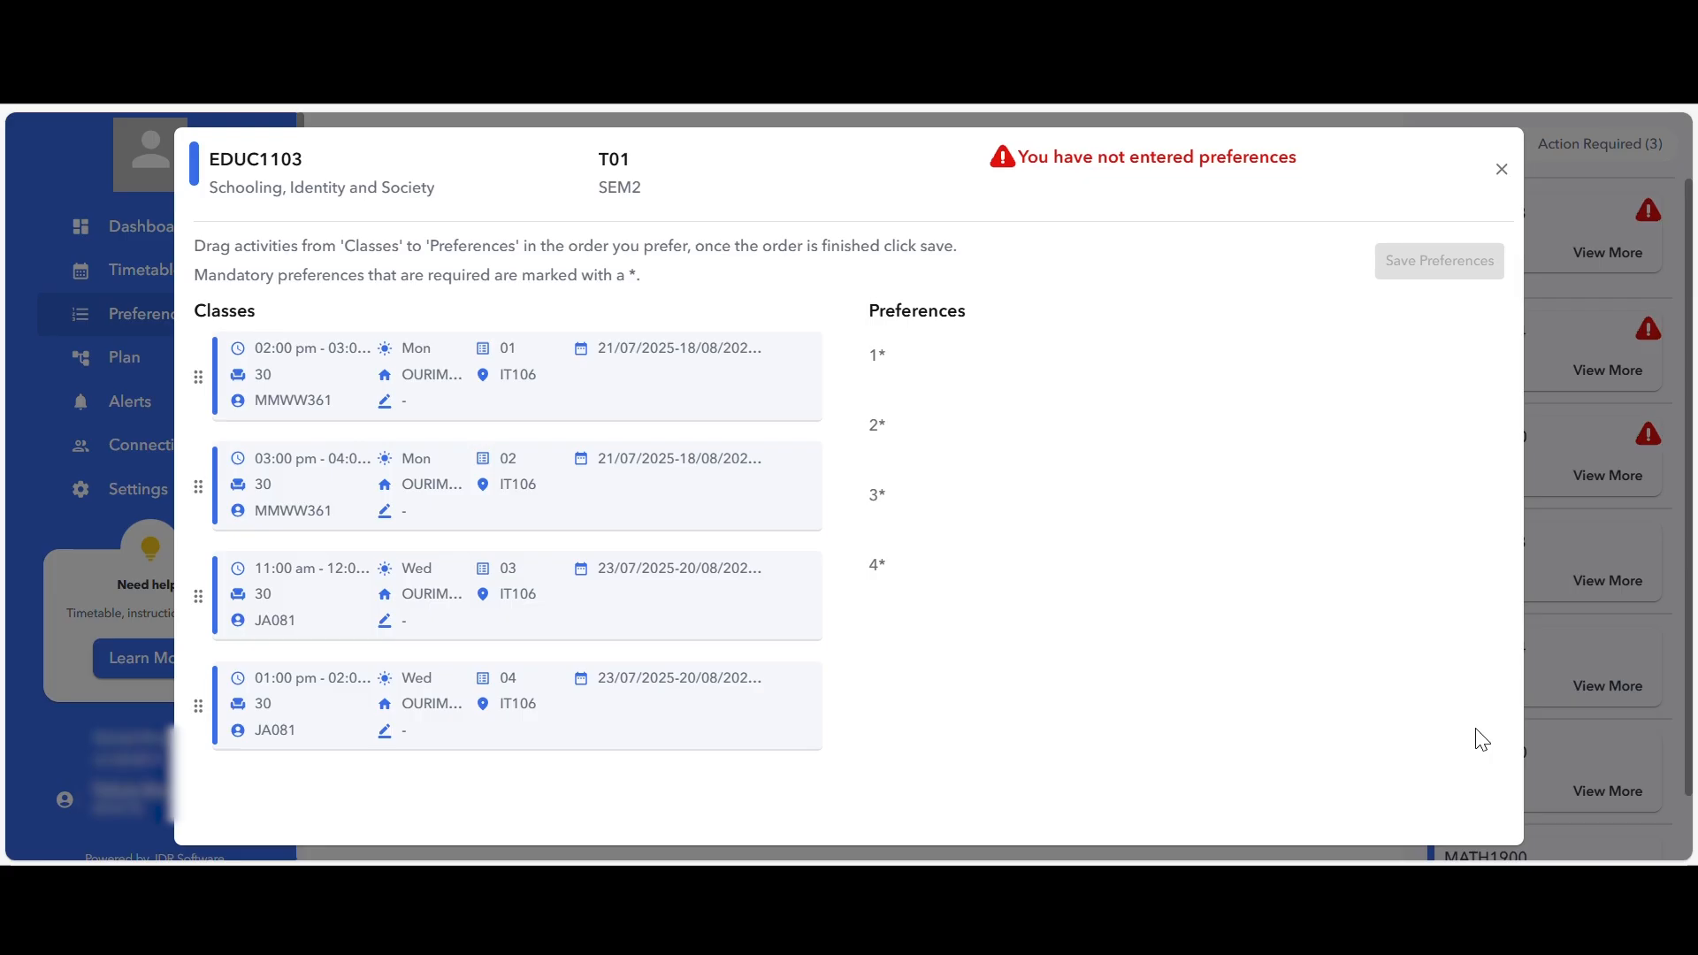
{"action": "mouse_move", "coordinate": [1481, 810]}
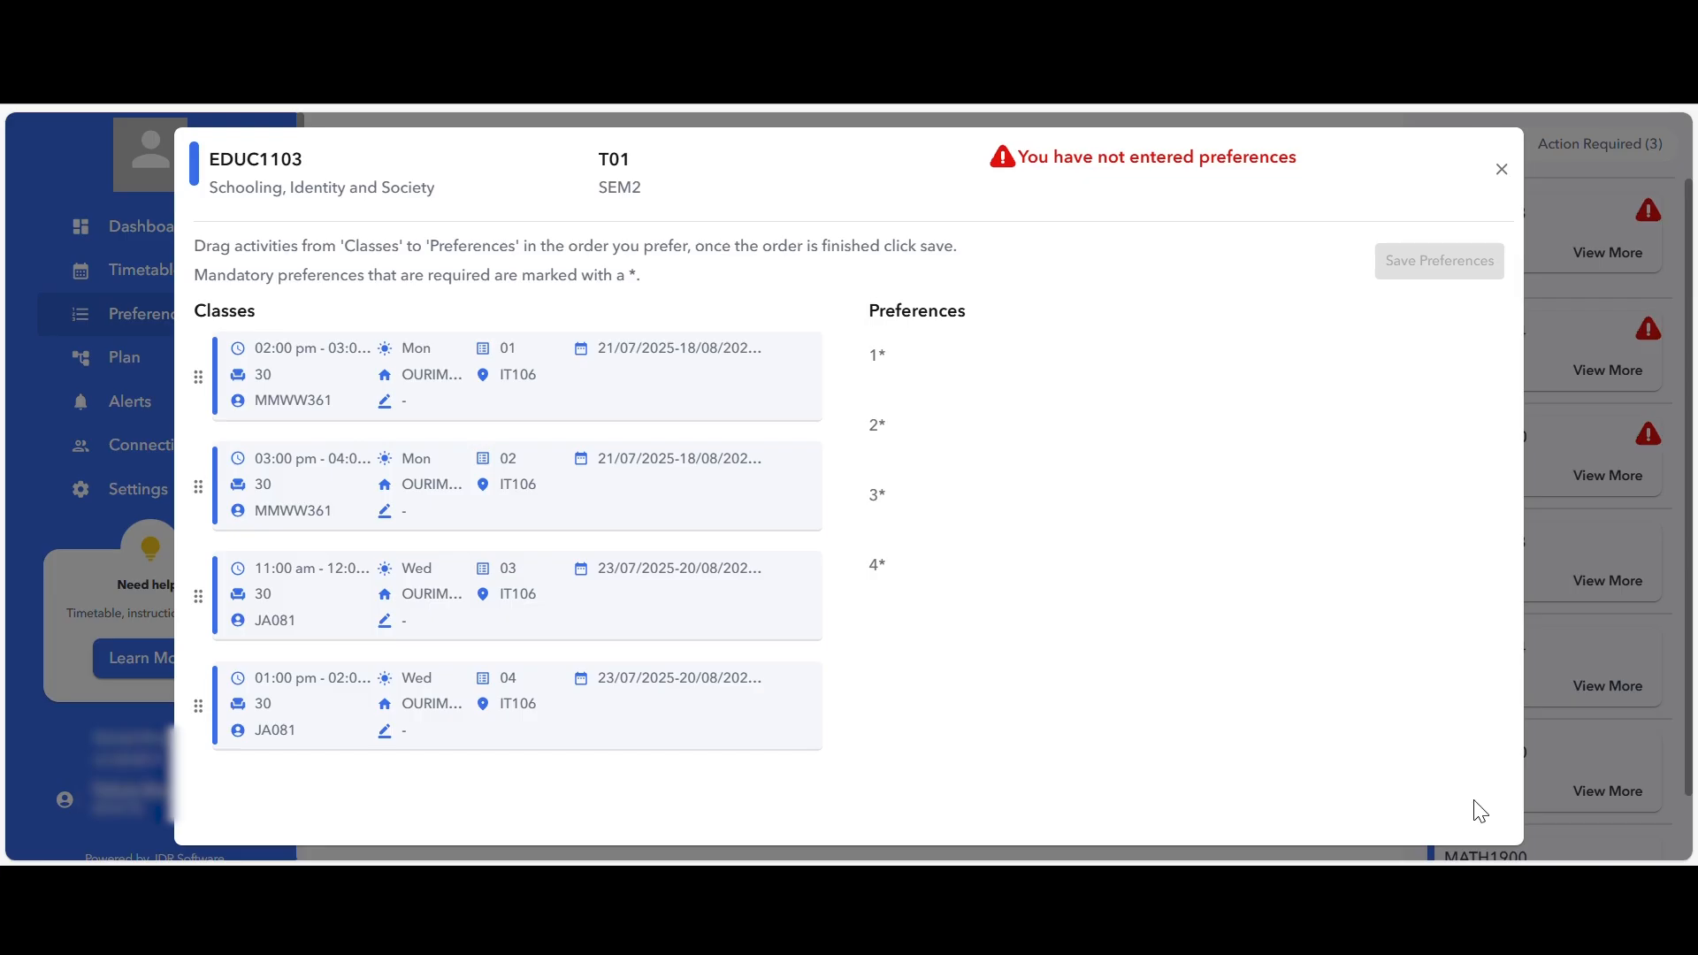
{"action": "mouse_move", "coordinate": [336, 364]}
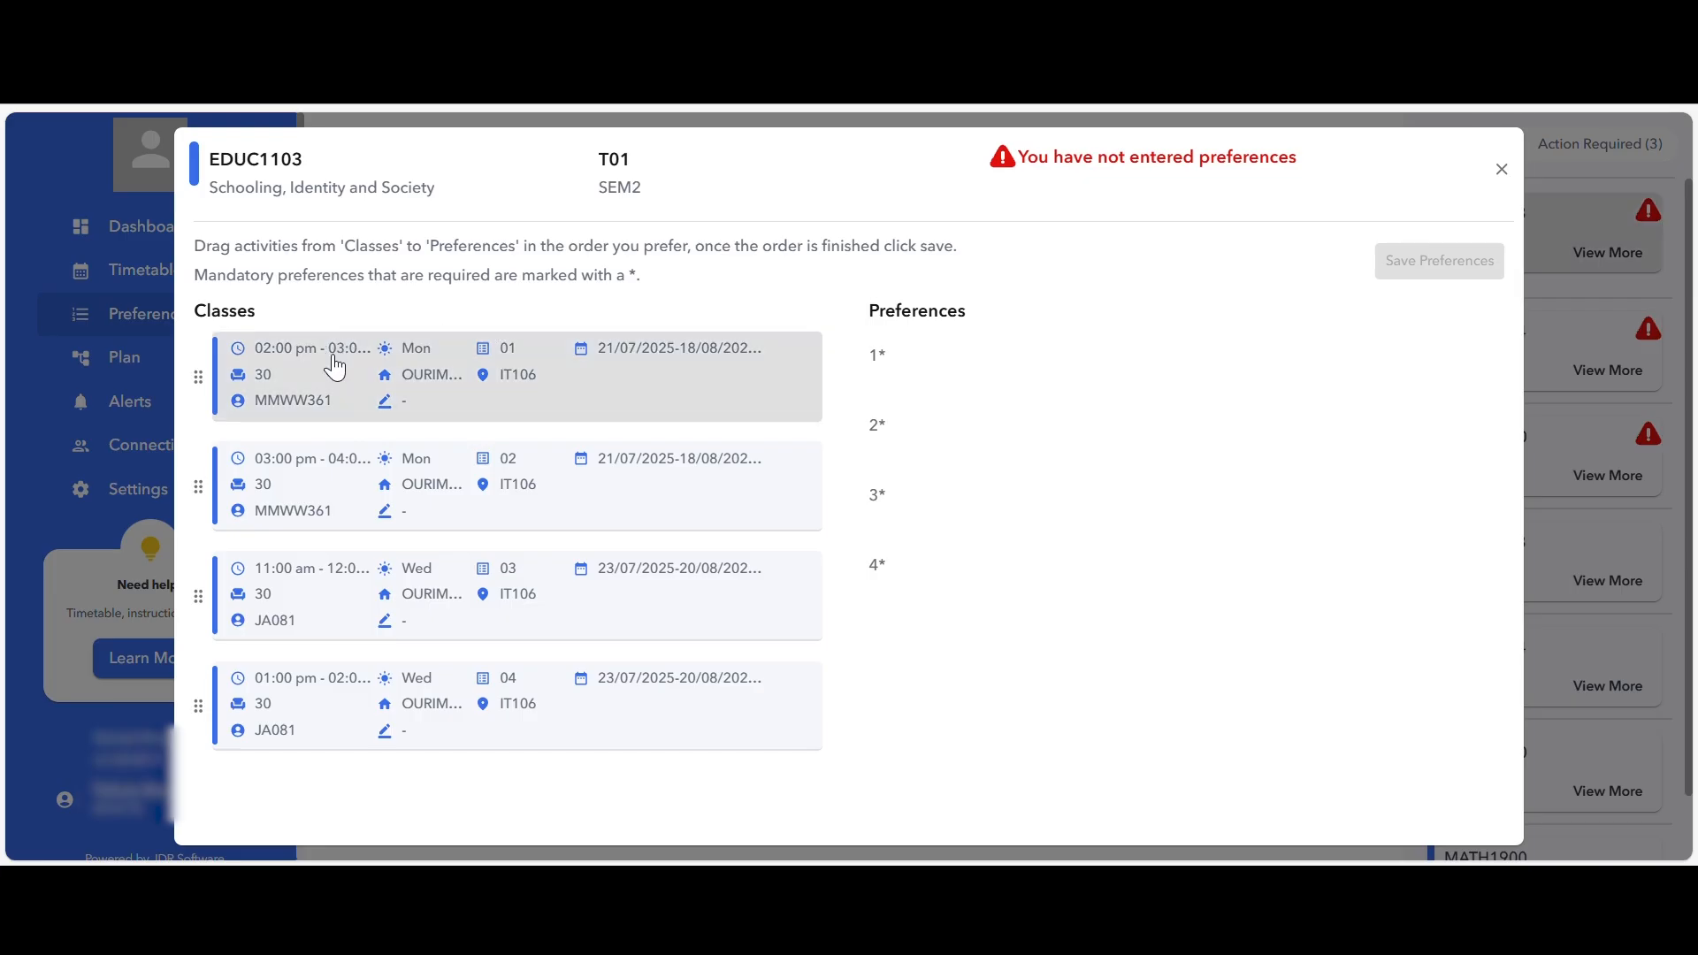
{"action": "mouse_move", "coordinate": [647, 428]}
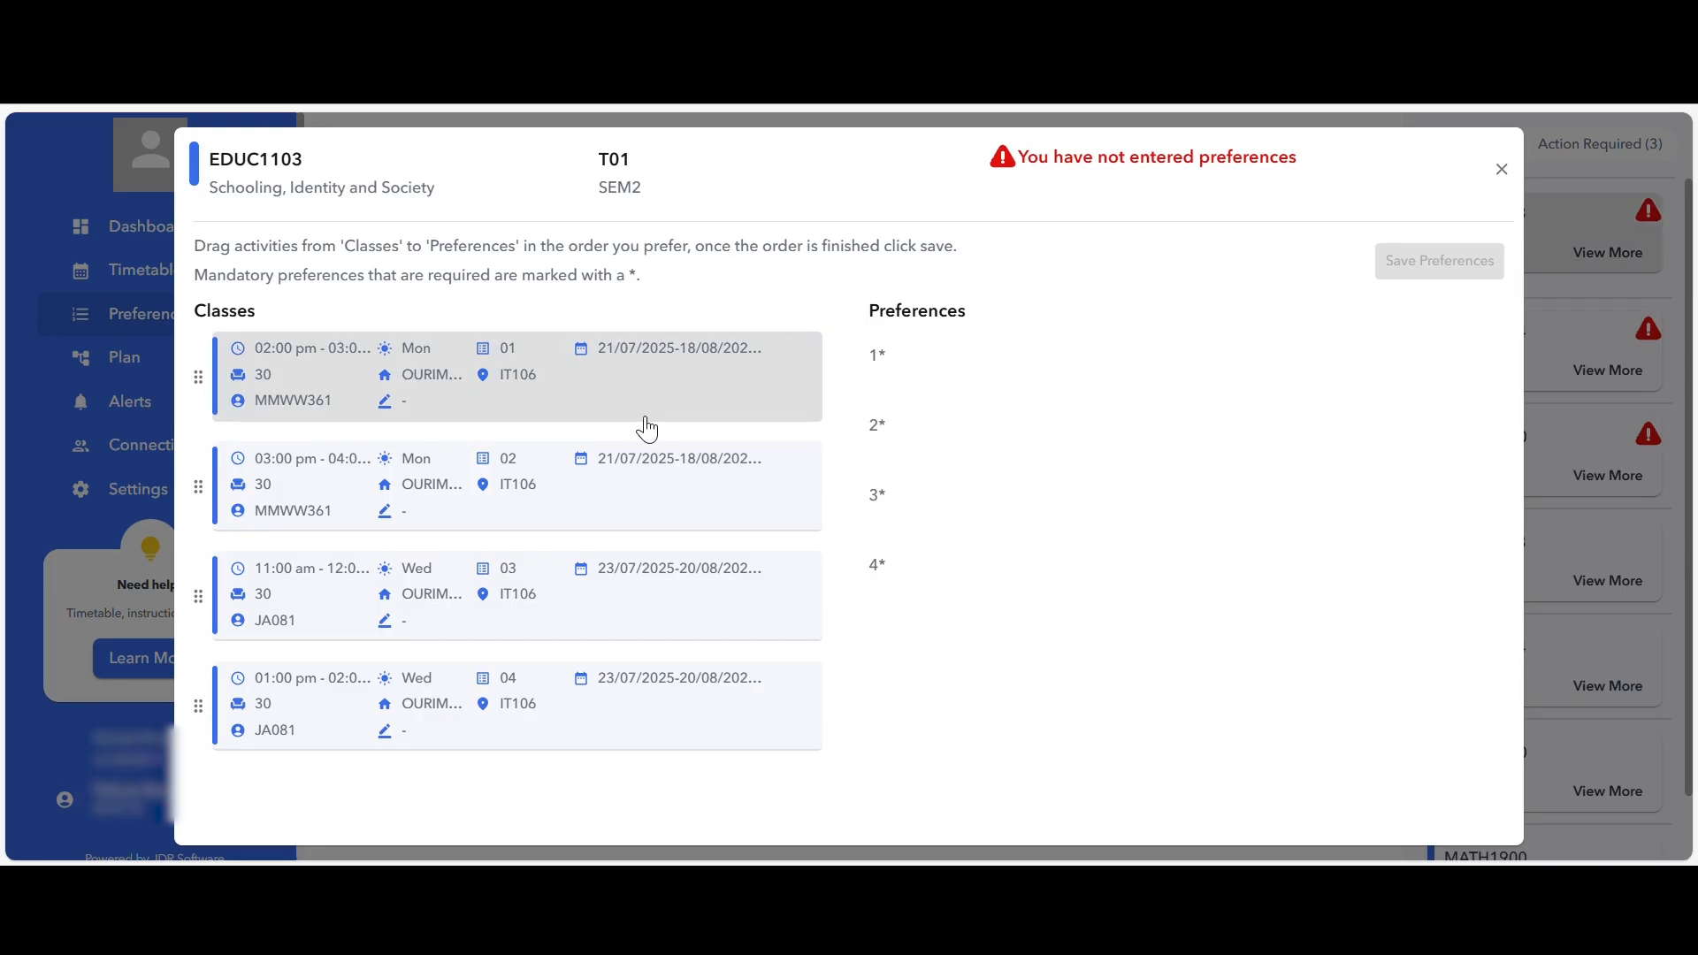
{"action": "mouse_move", "coordinate": [642, 406]}
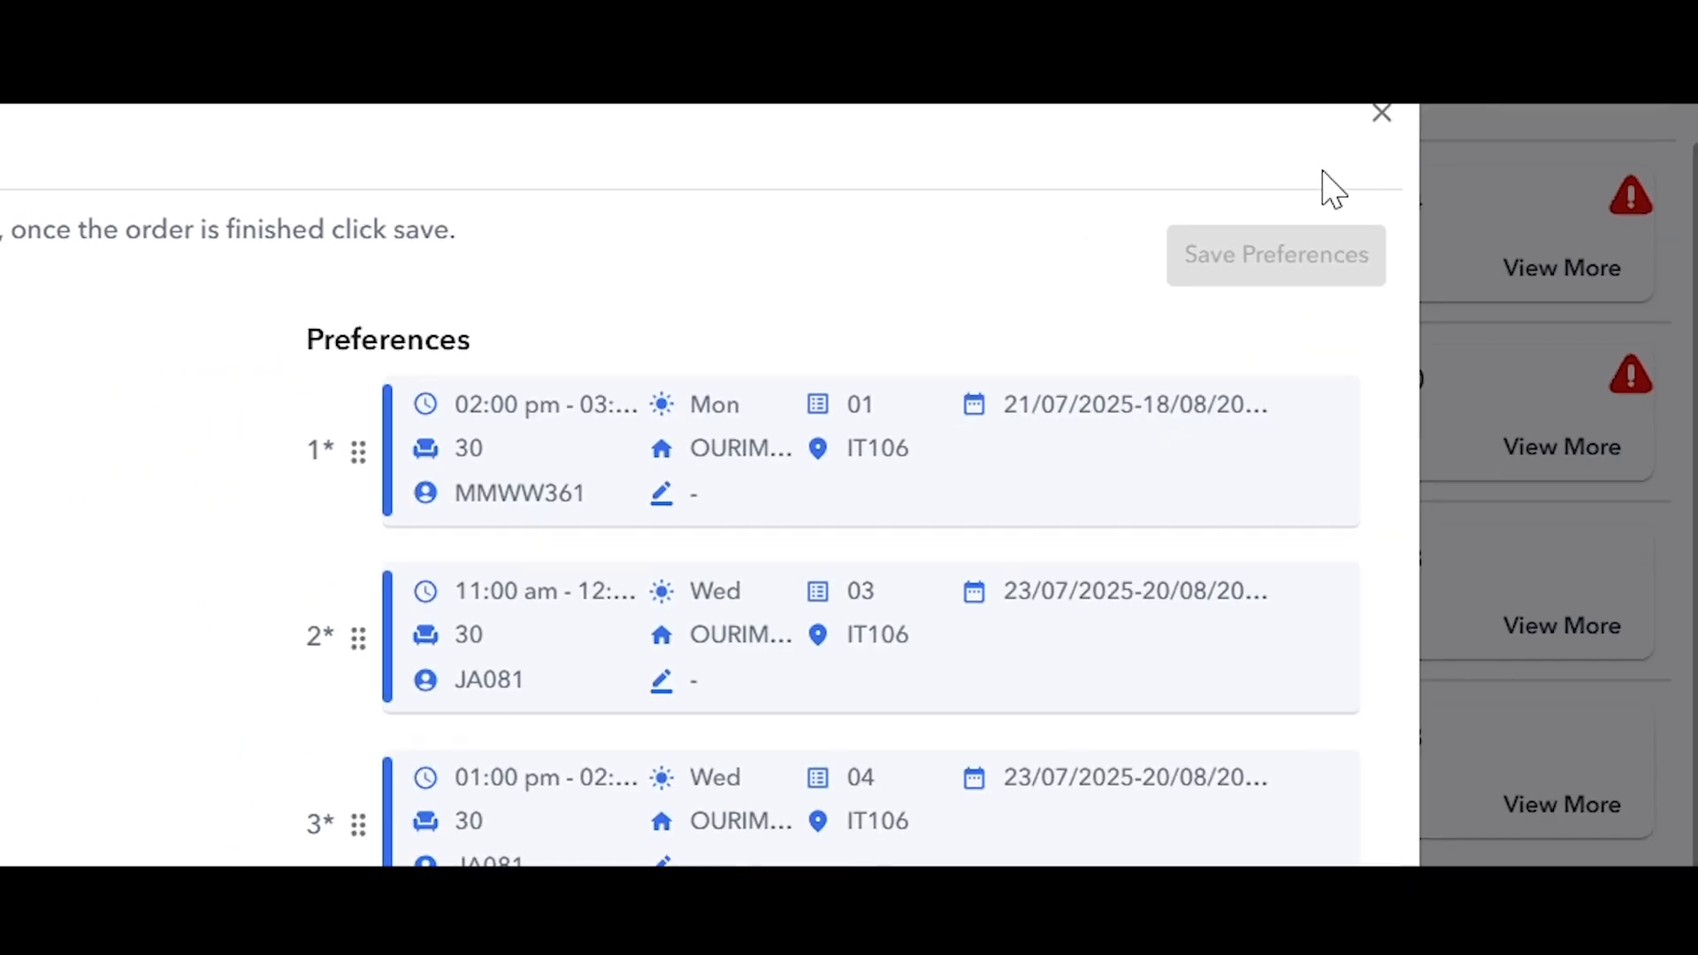
{"action": "left_click", "coordinate": [1380, 112]}
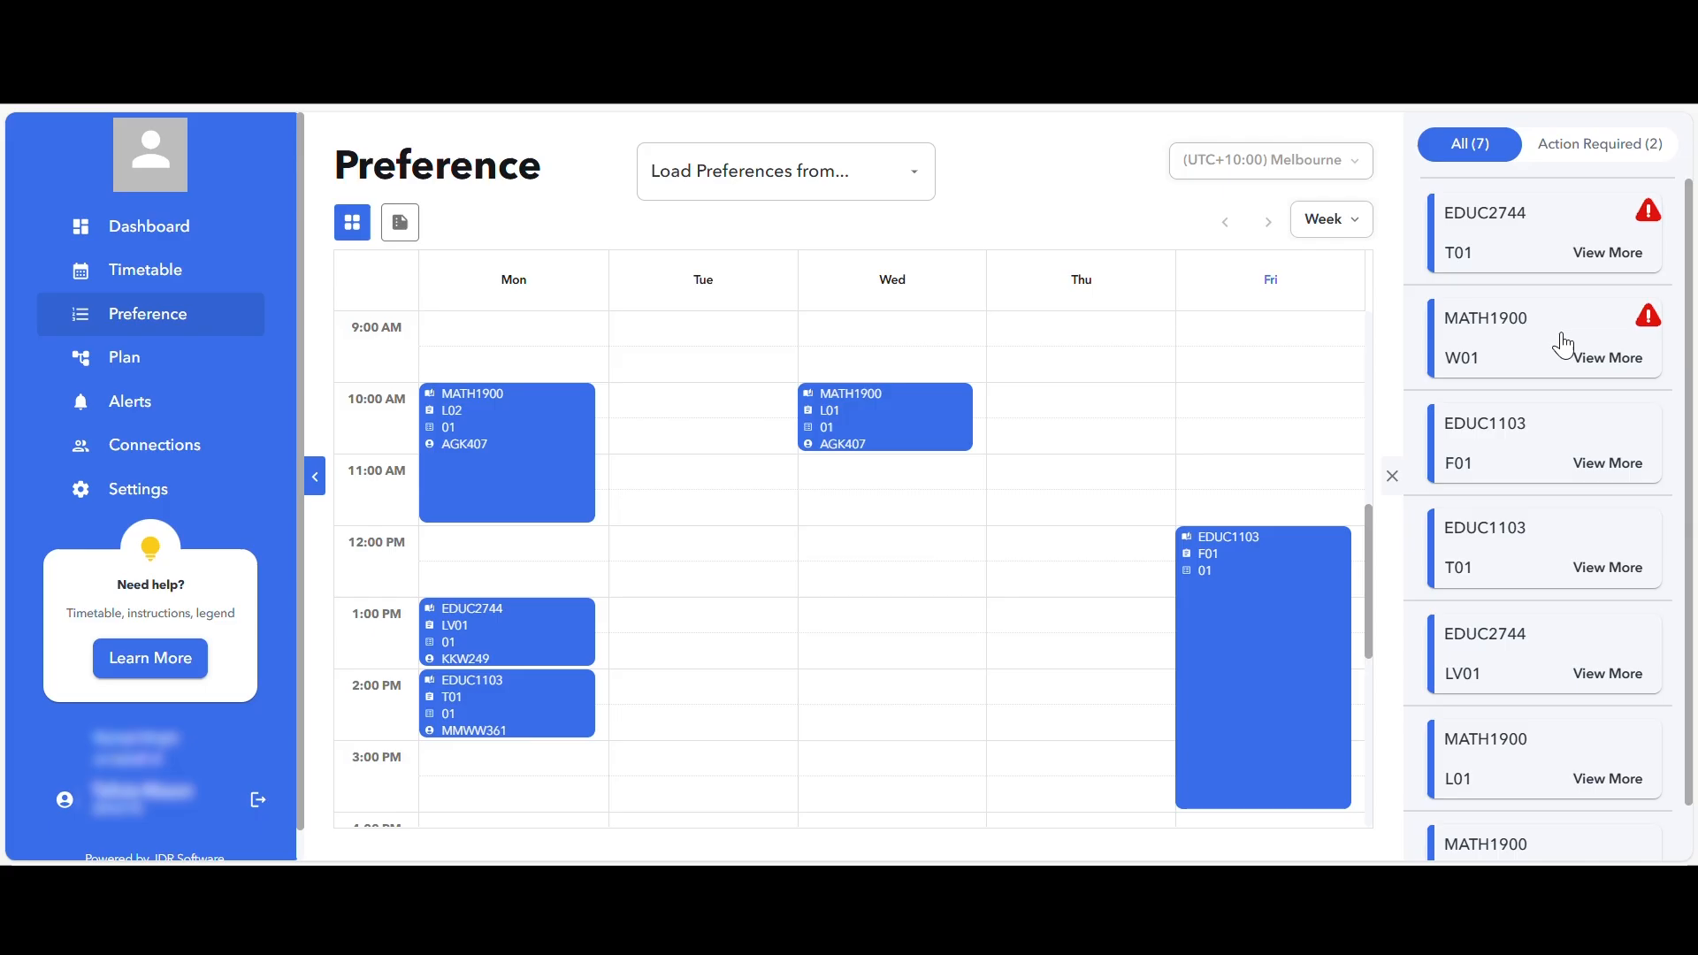
Save MATH1900 W01 preferences ranked Monday 12pm, Monday 3pm, Wednesday 8am, Monday 4pm
{"action": "left_click", "coordinate": [1608, 358]}
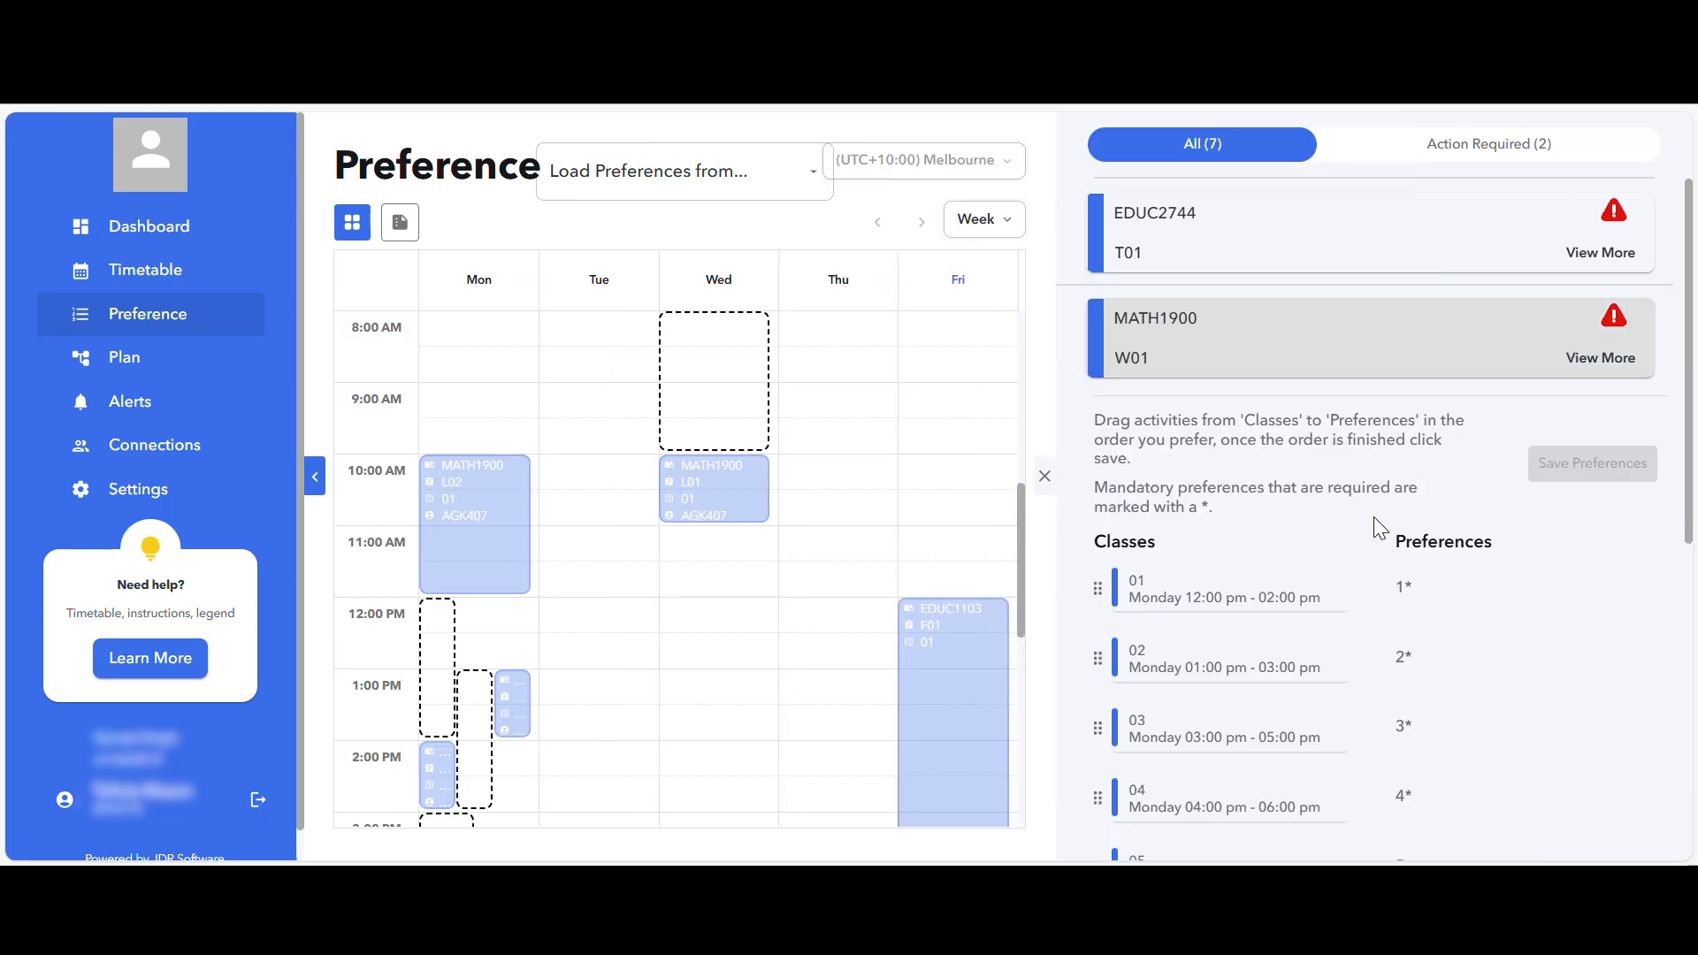
{"action": "left_click", "coordinate": [1600, 357]}
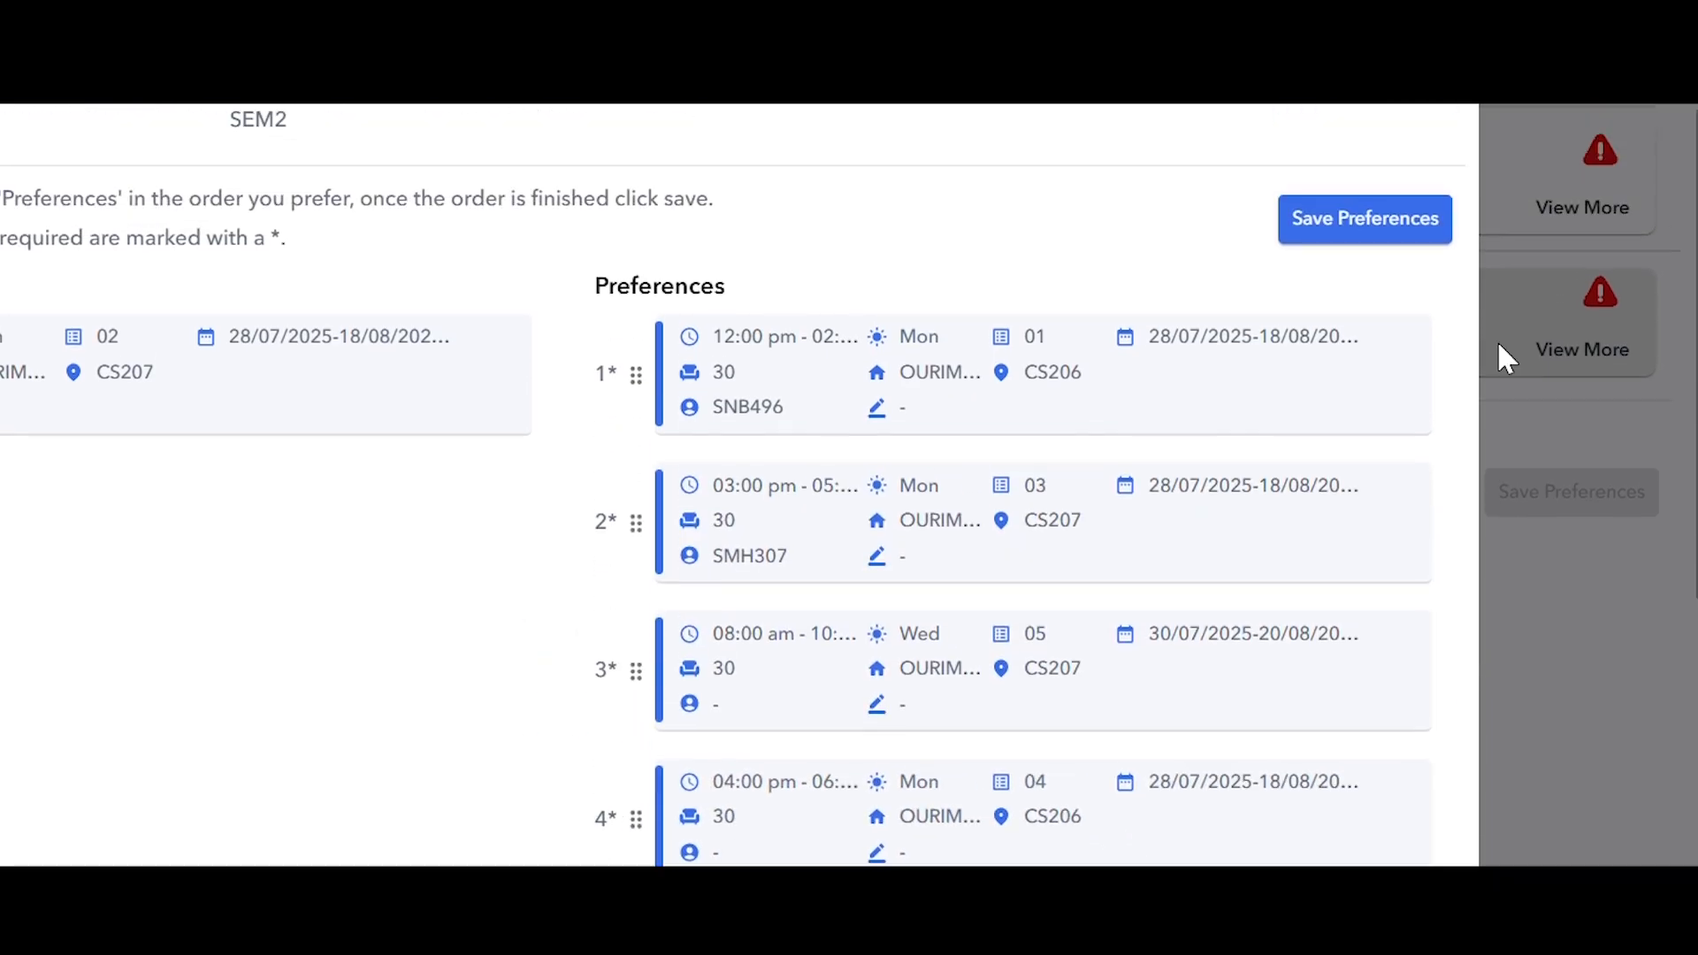
{"action": "left_click", "coordinate": [1365, 218]}
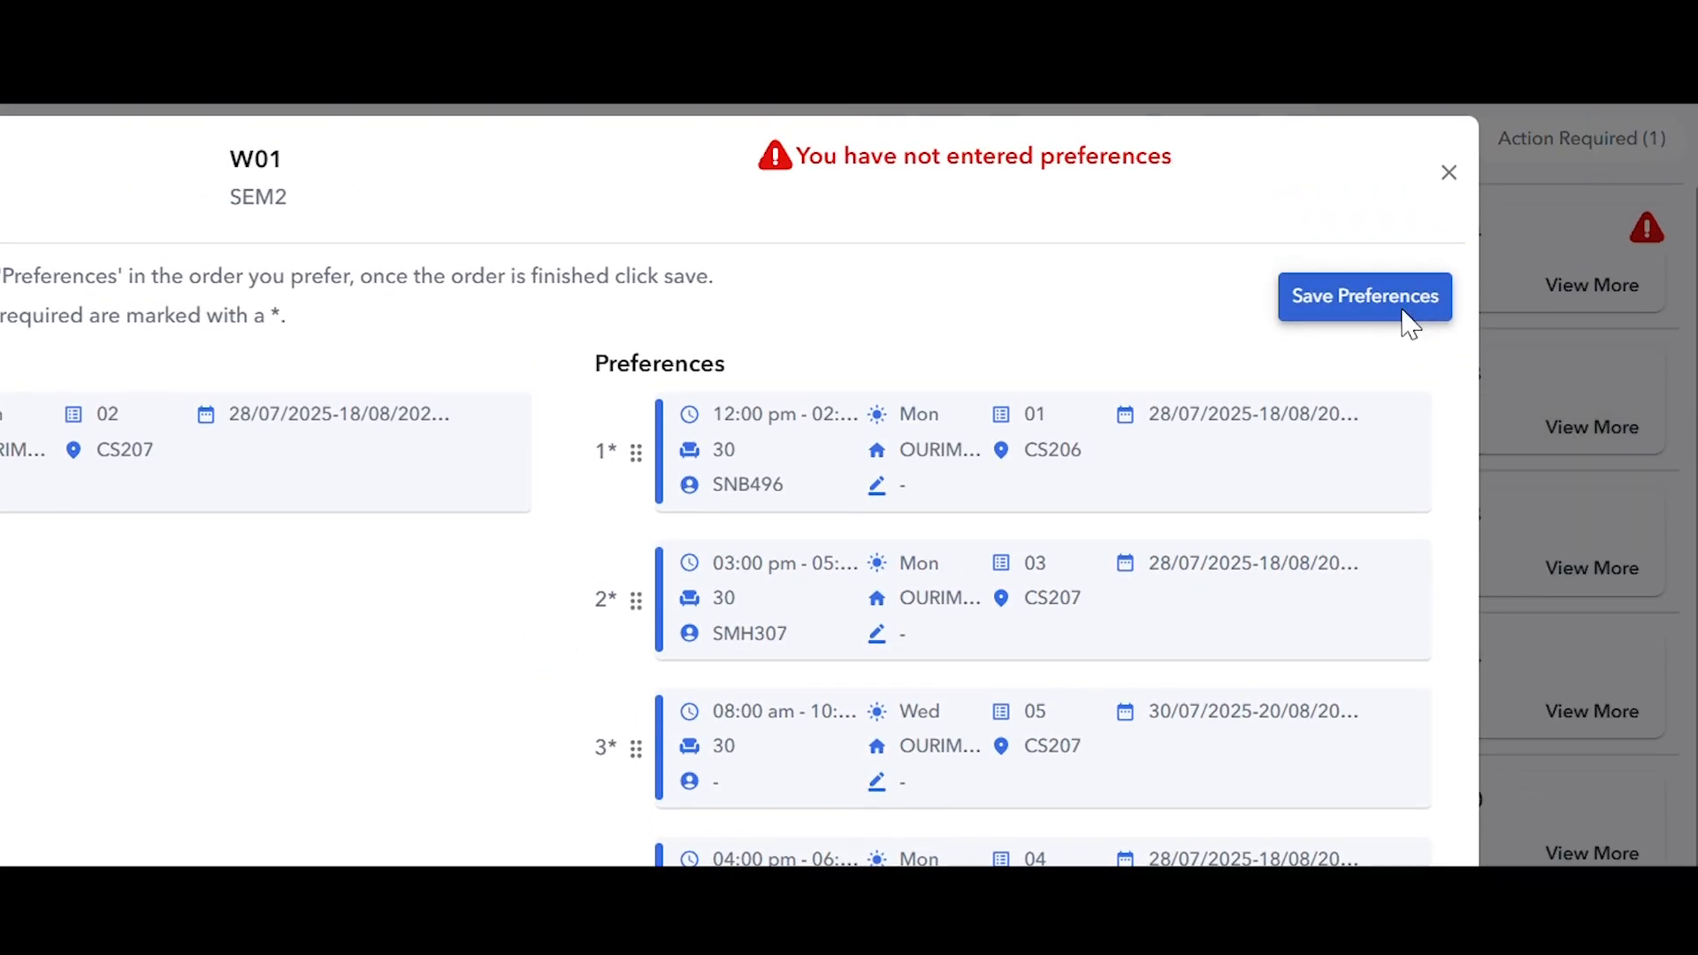
{"action": "left_click", "coordinate": [1365, 296]}
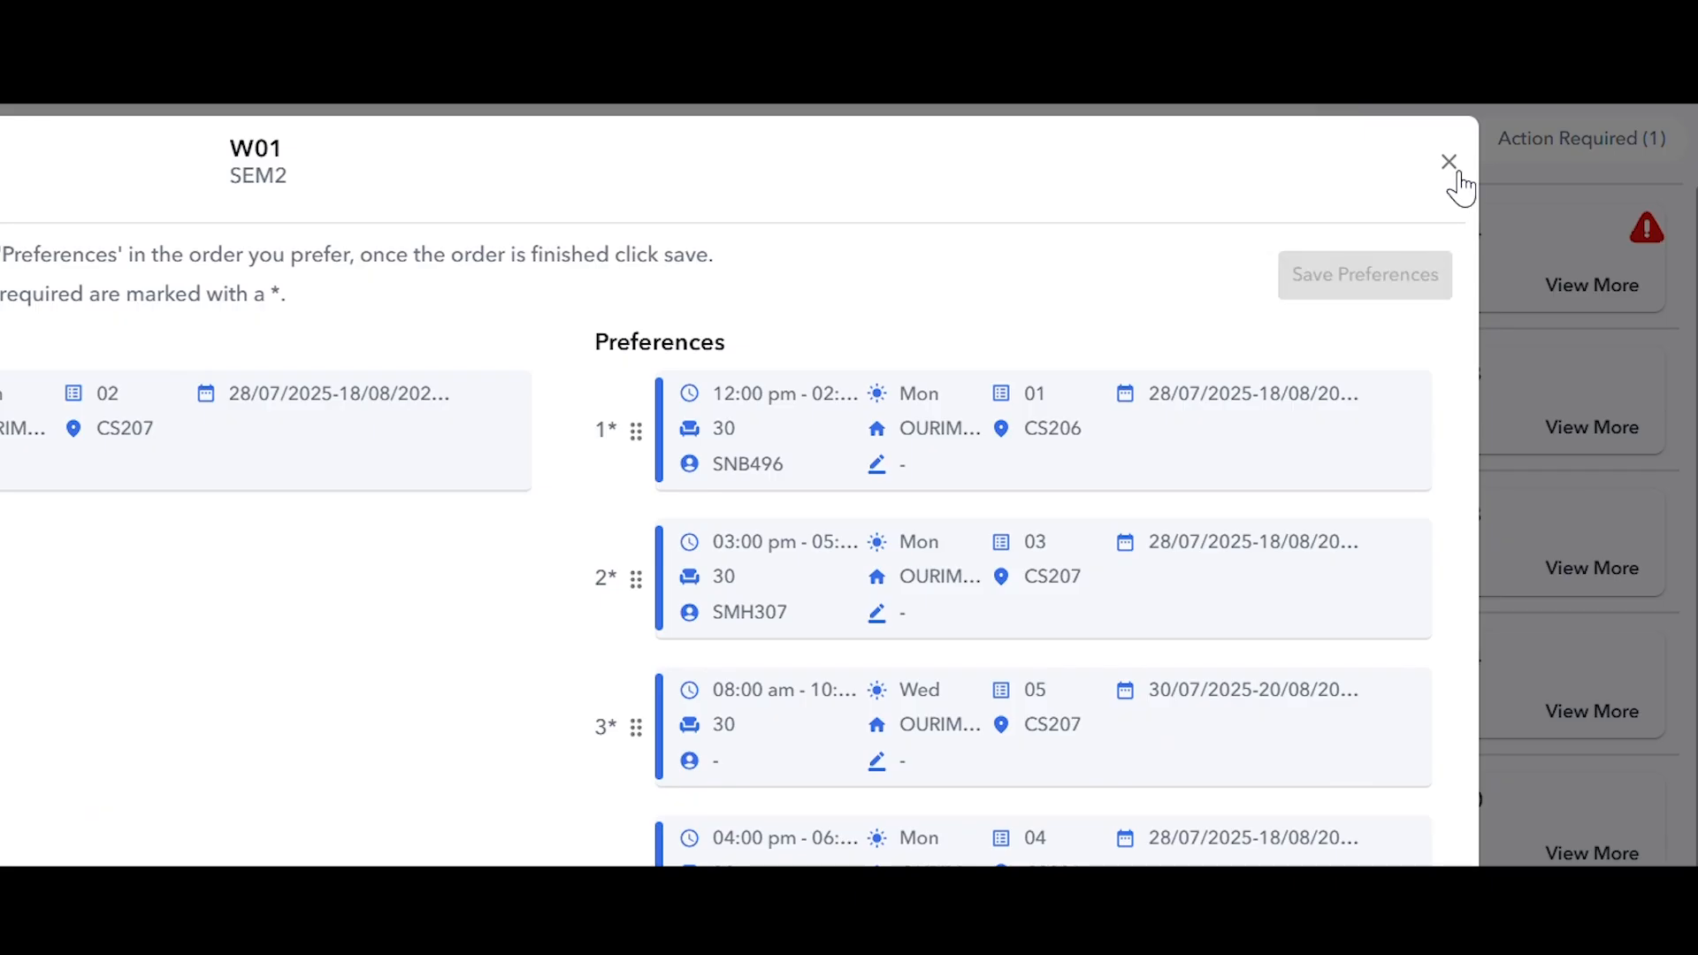
Close the MATH1900 W01 details and preview its ranked options on the week grid
{"action": "left_click", "coordinate": [1449, 163]}
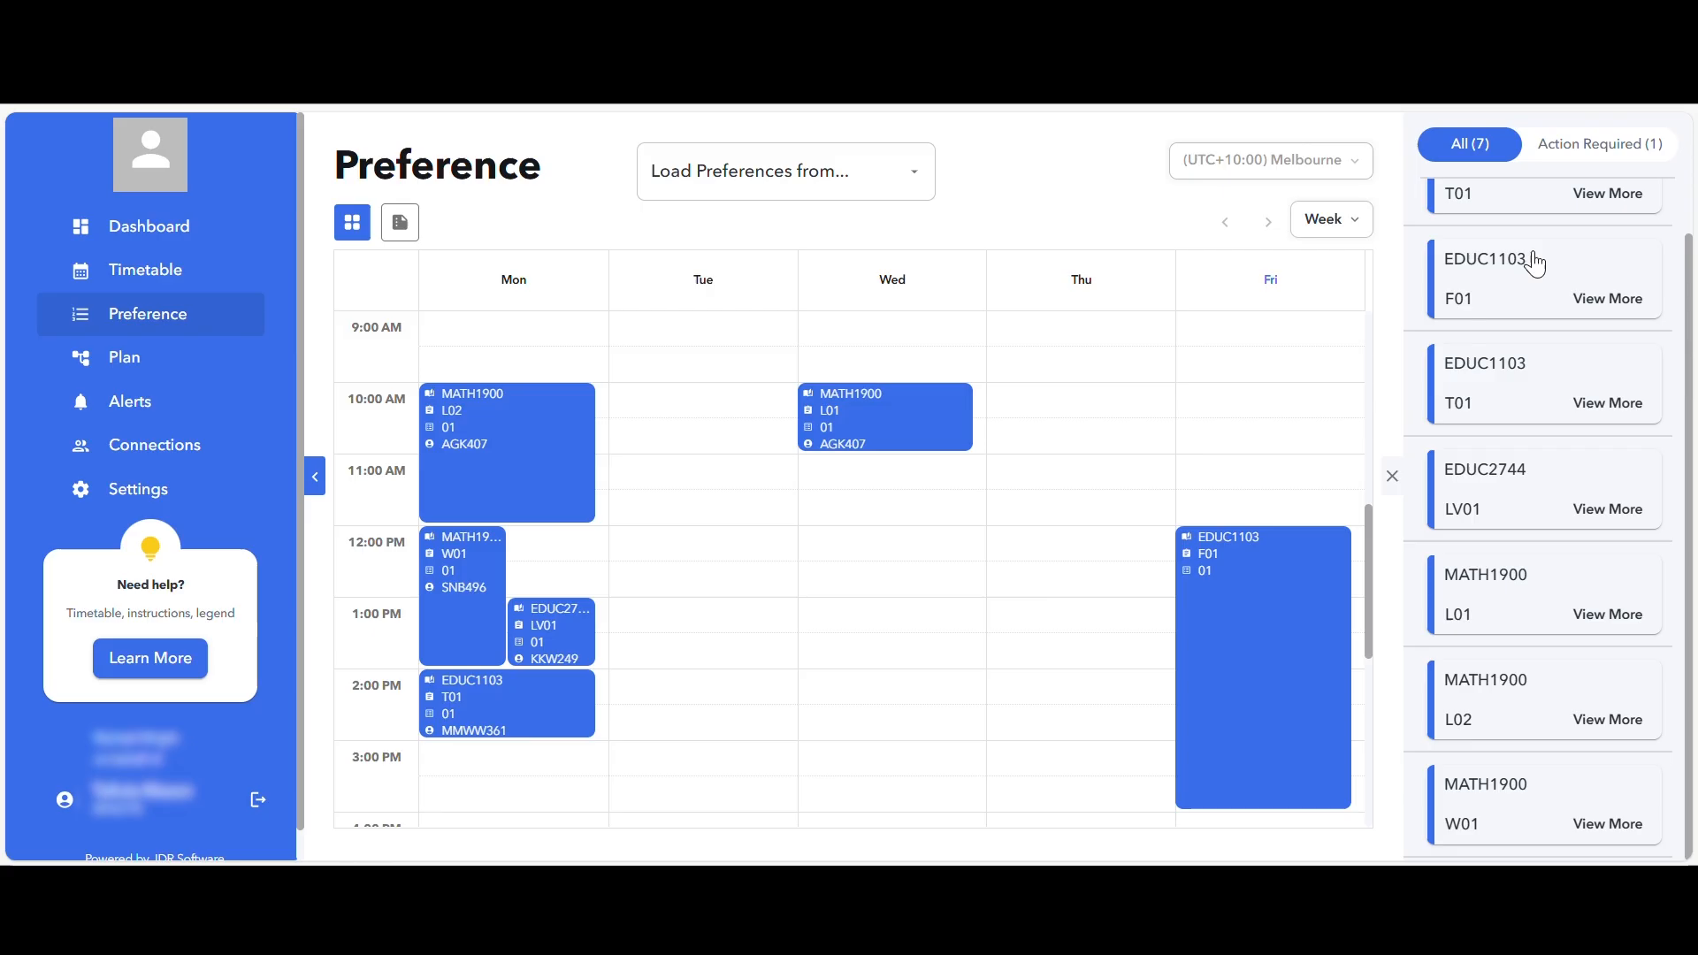
{"action": "mouse_move", "coordinate": [1384, 260]}
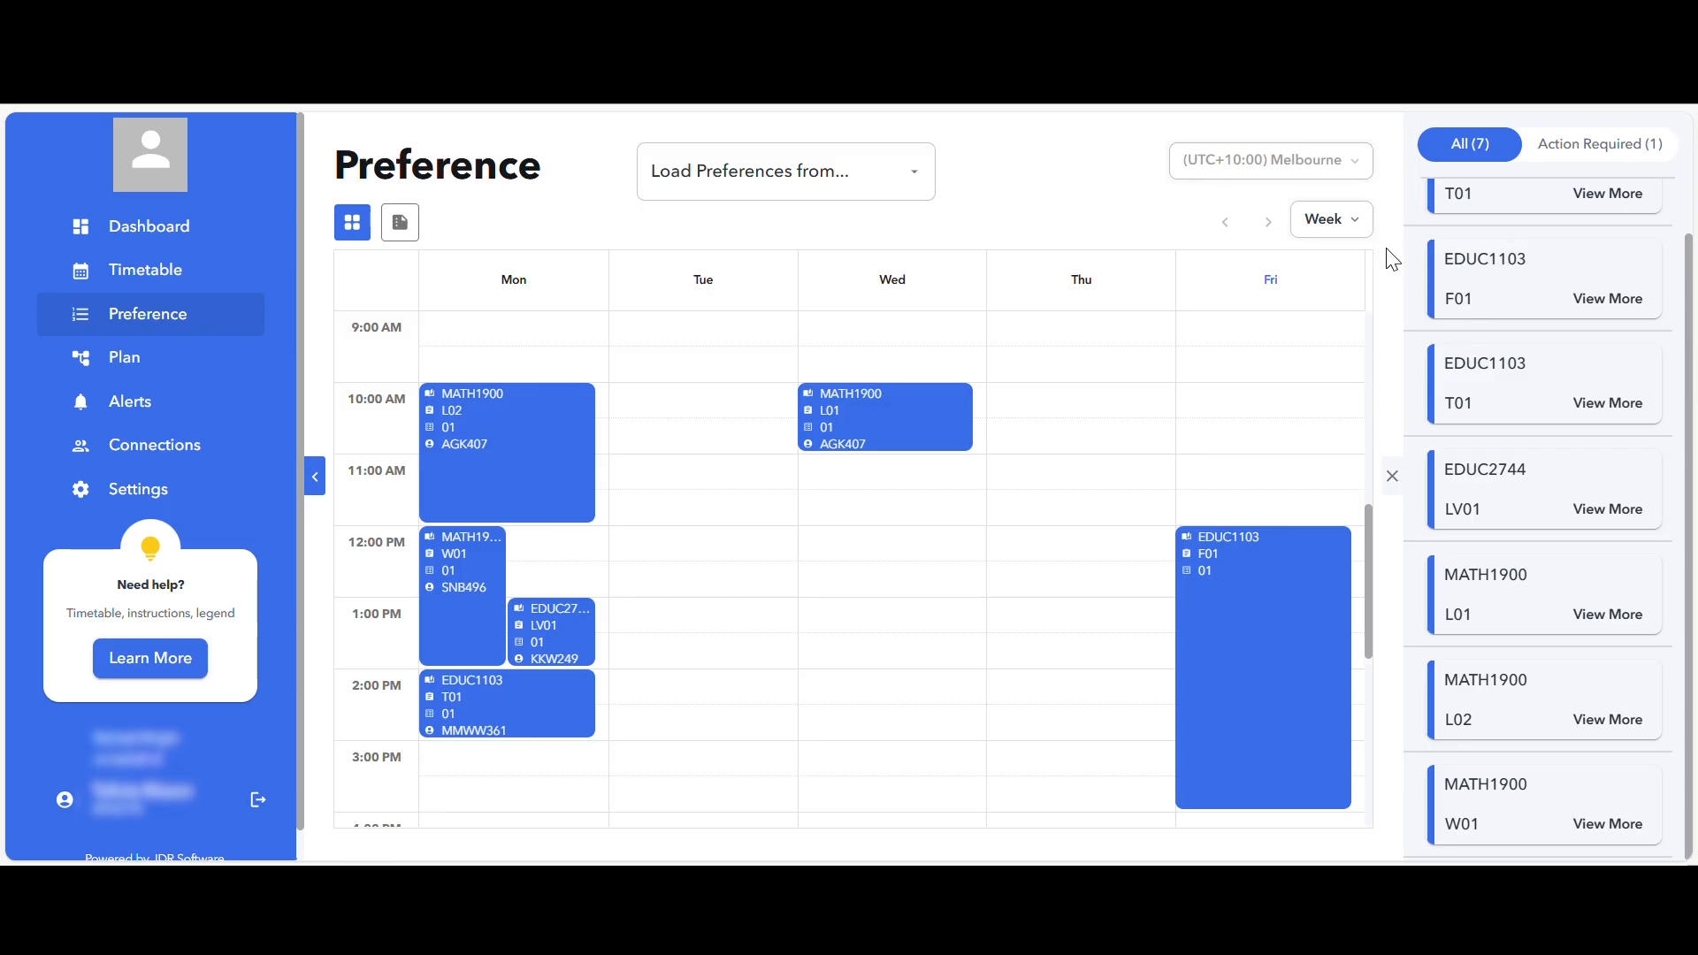
{"action": "scroll", "scroll_direction": "down", "scroll_amount": 3}
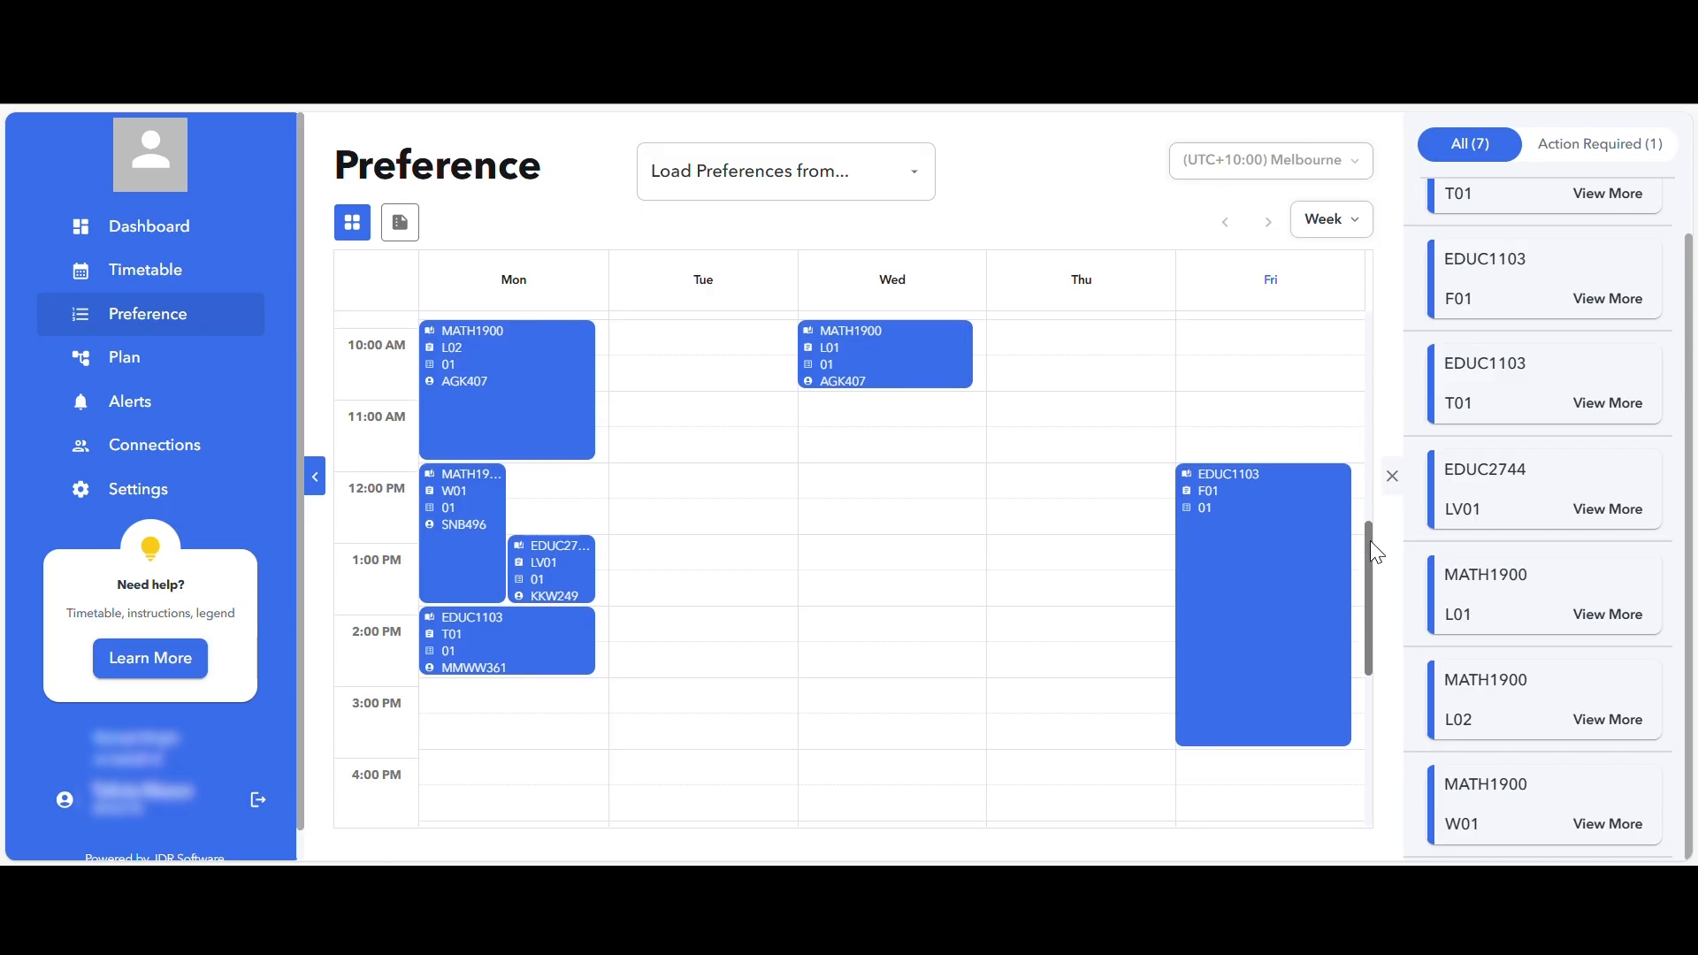
{"action": "scroll", "scroll_direction": "up", "scroll_amount": 3}
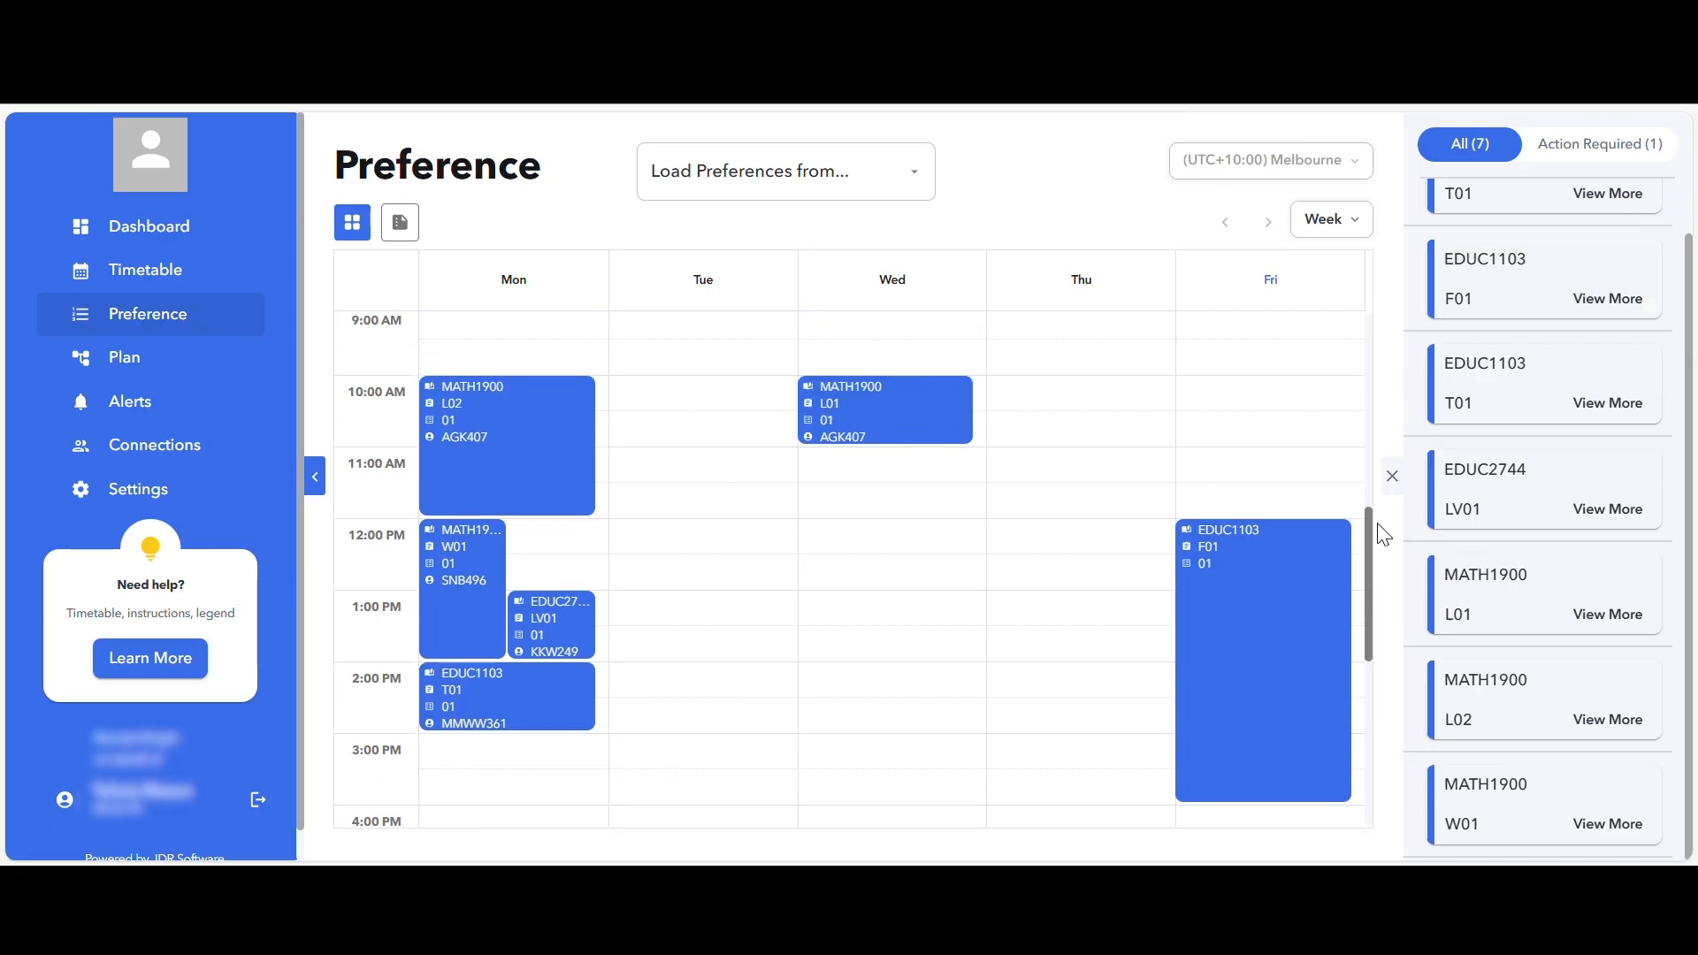
{"action": "mouse_move", "coordinate": [1552, 546]}
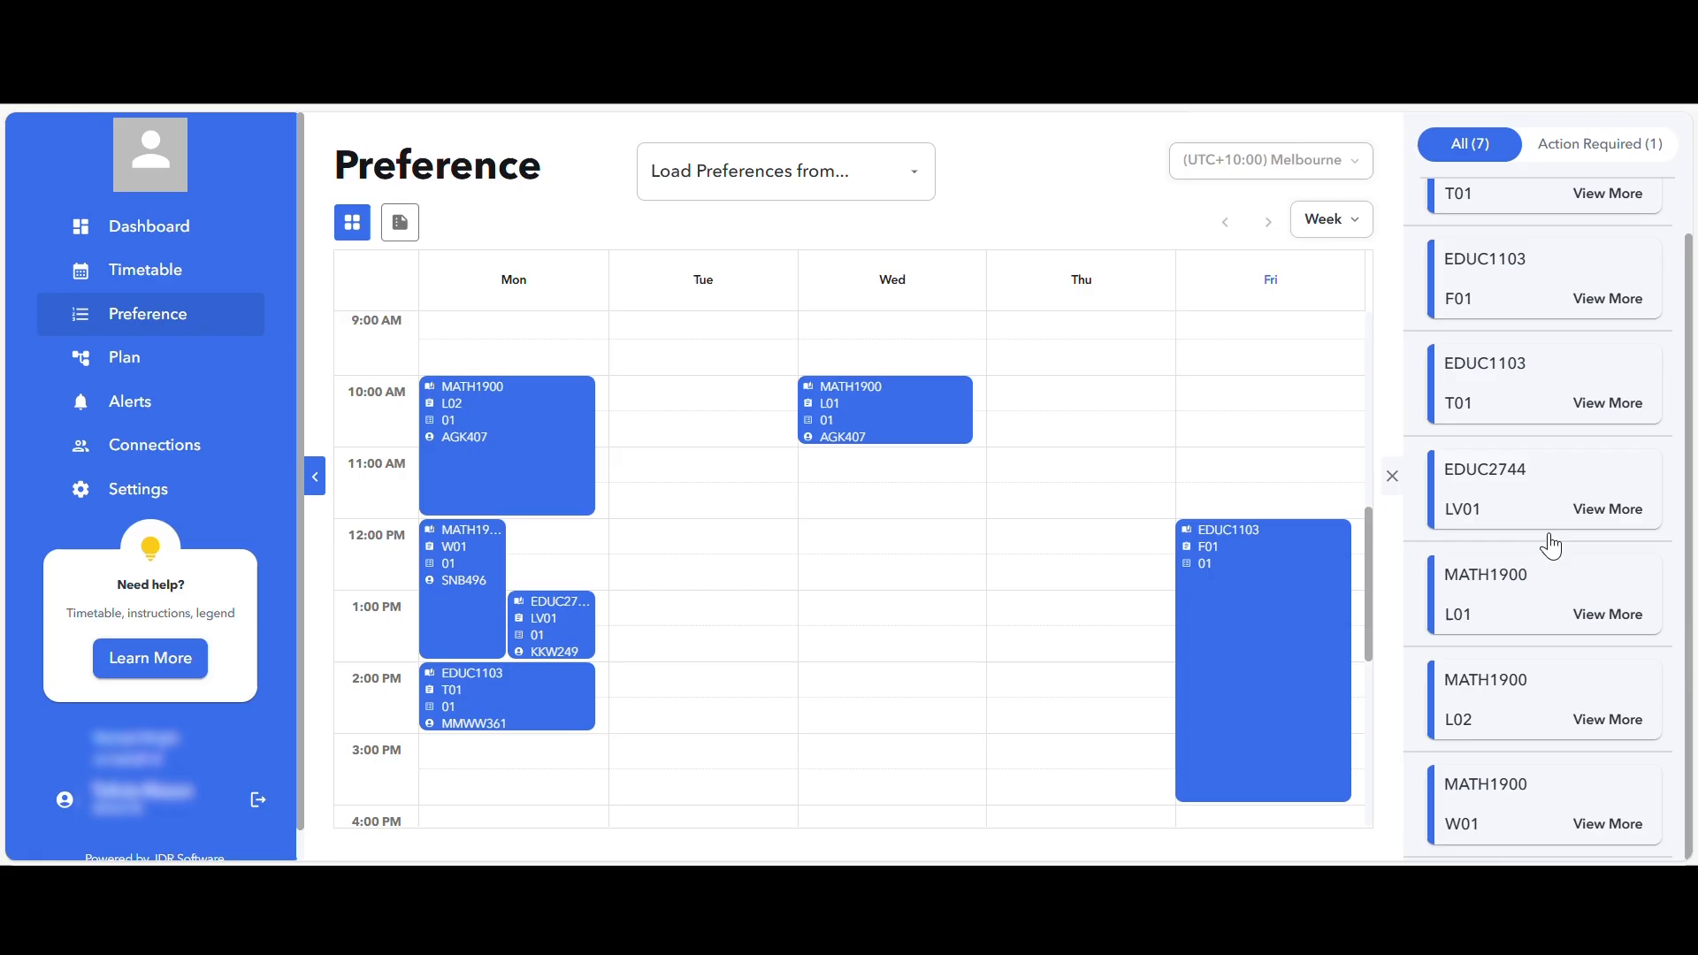
{"action": "mouse_move", "coordinate": [1514, 392]}
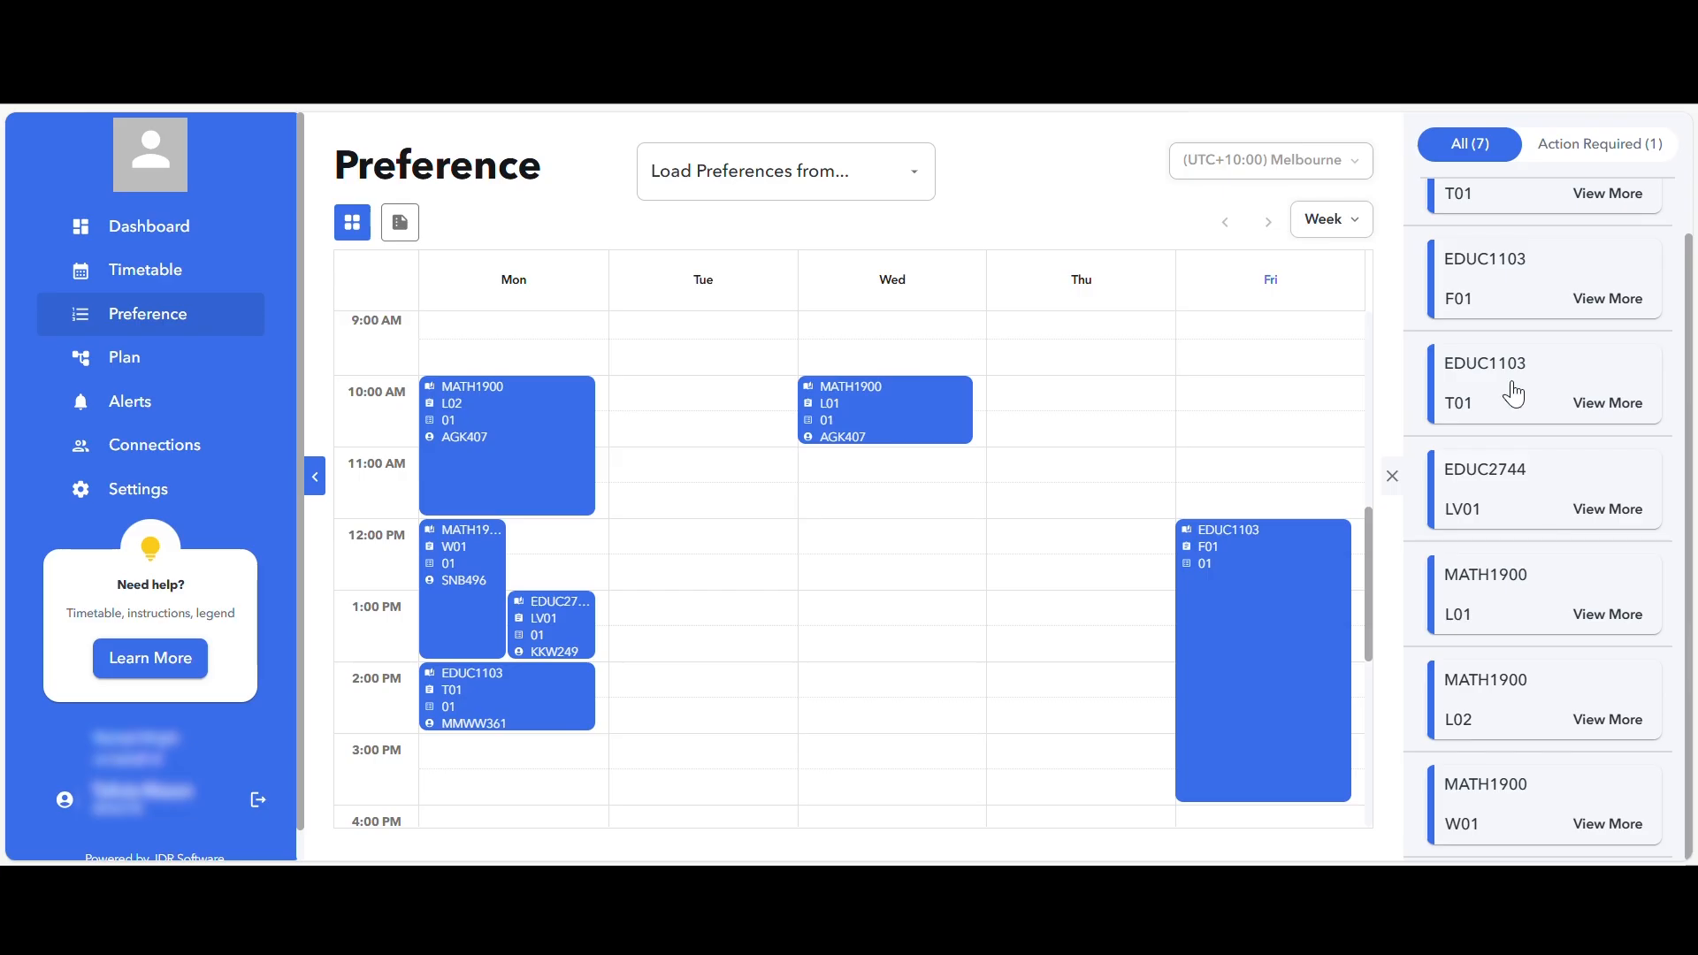
{"action": "left_click", "coordinate": [1607, 404]}
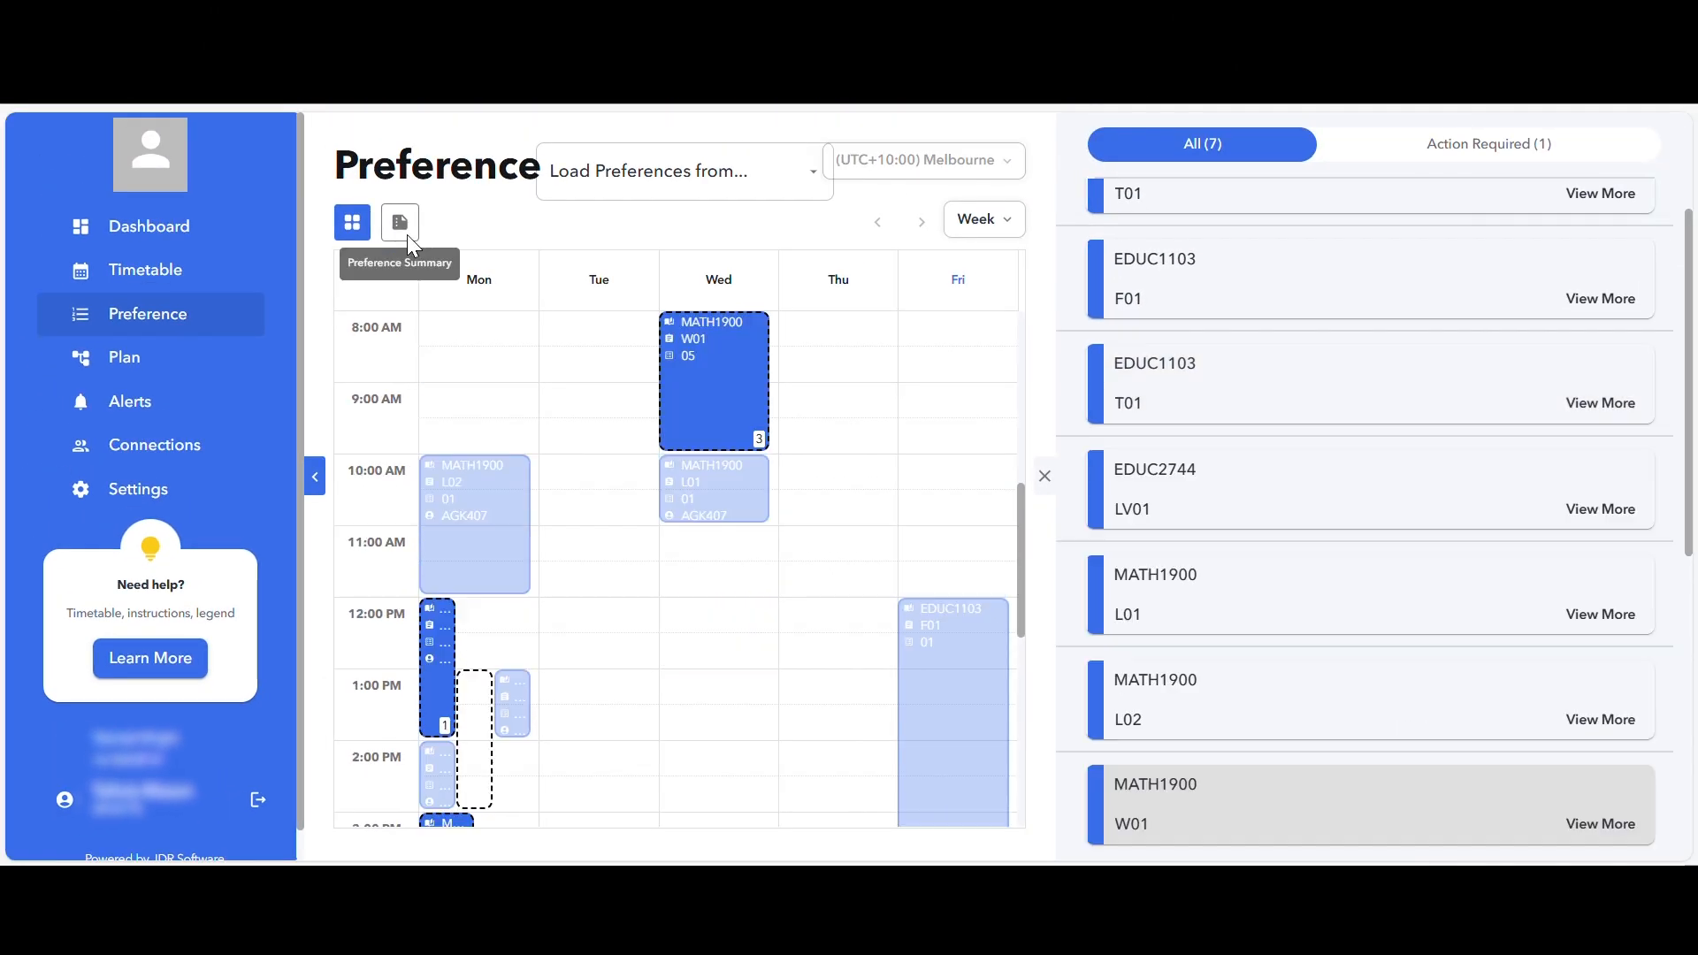
Open the Preference Summary view and scroll through the Current Preferences tables
{"action": "left_click", "coordinate": [399, 222]}
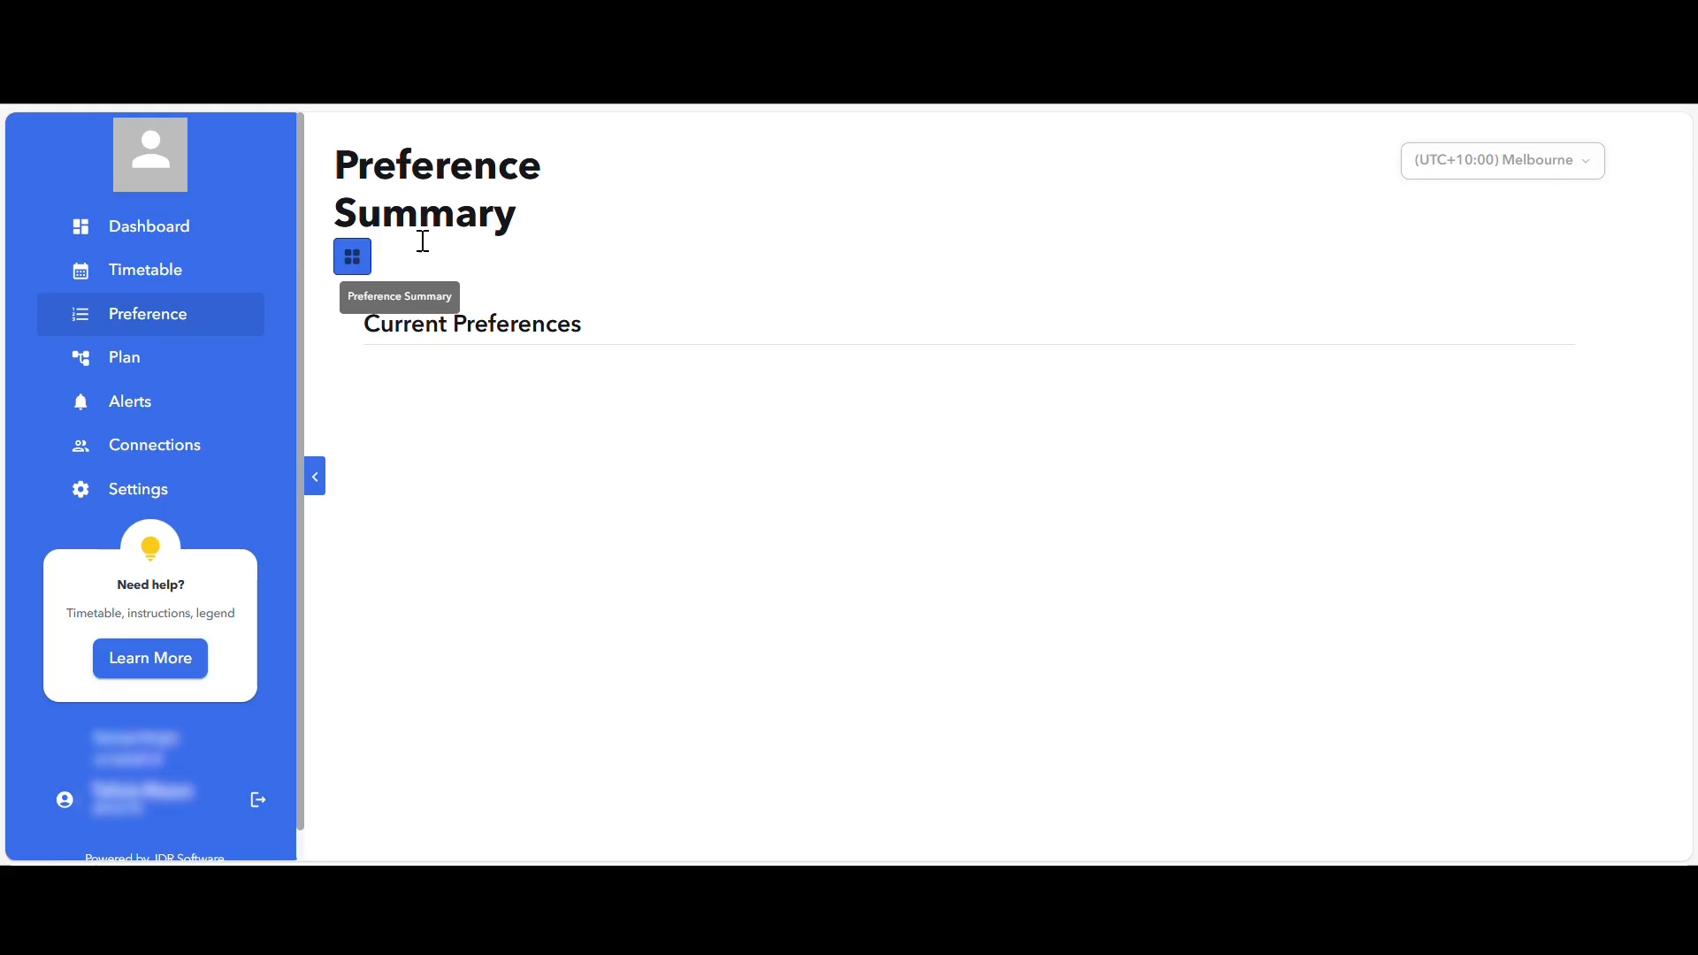
{"action": "left_click", "coordinate": [399, 257]}
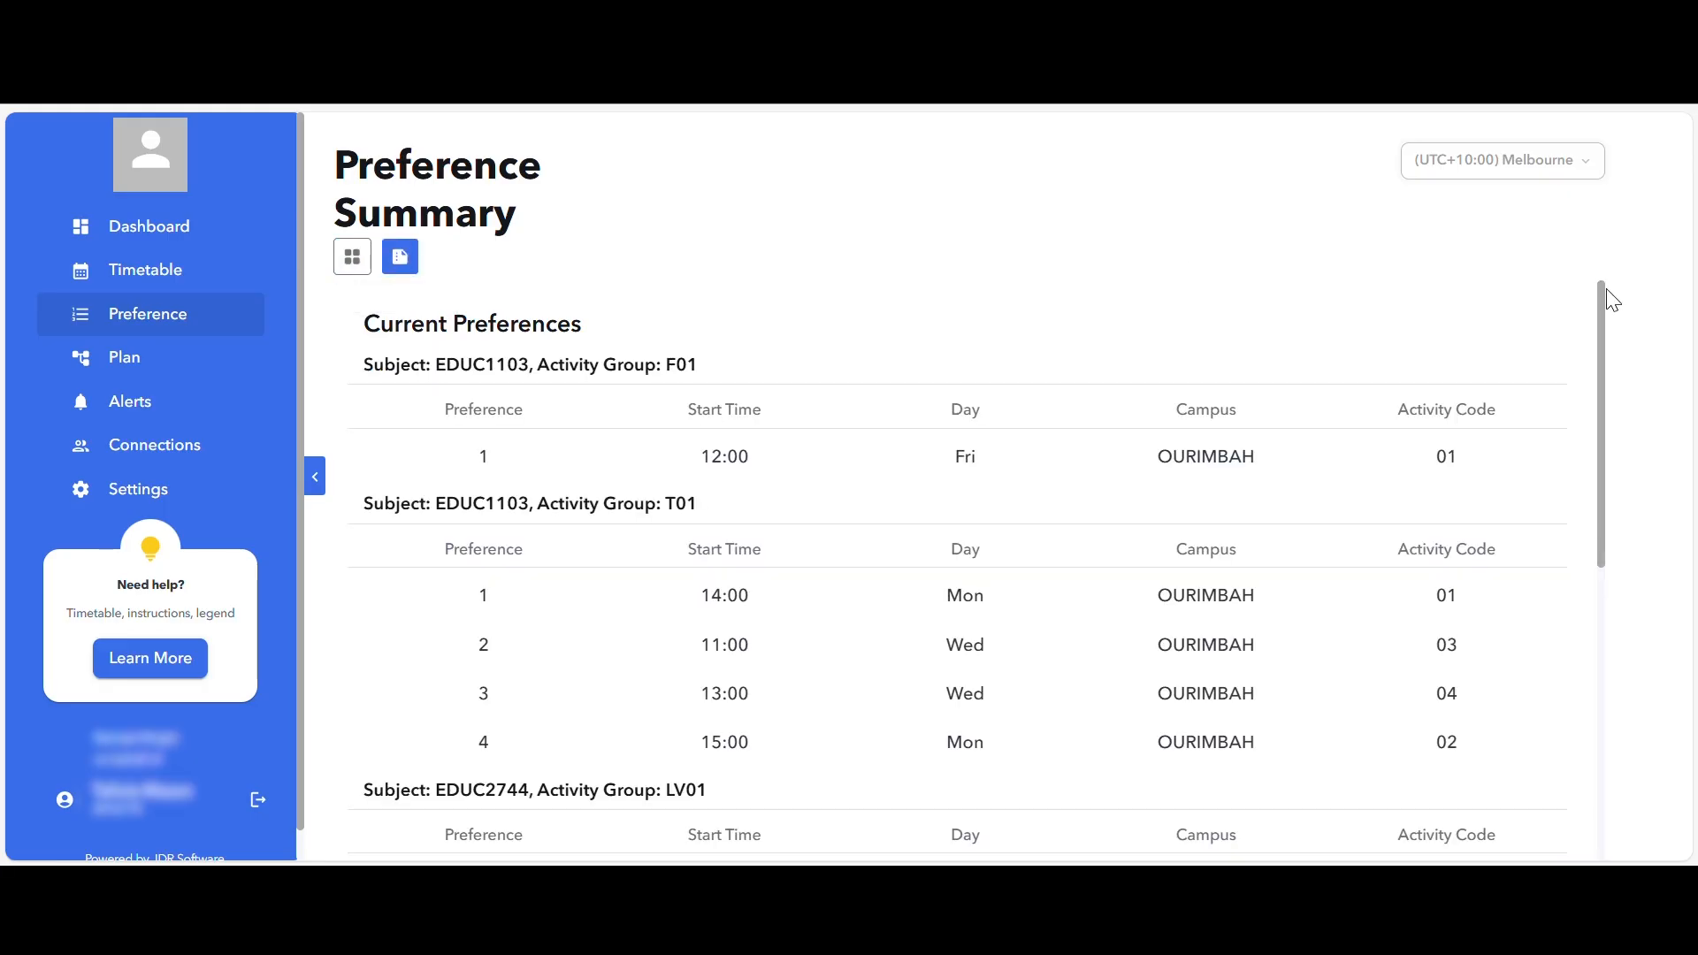
{"action": "scroll", "scroll_direction": "down", "scroll_amount": 3}
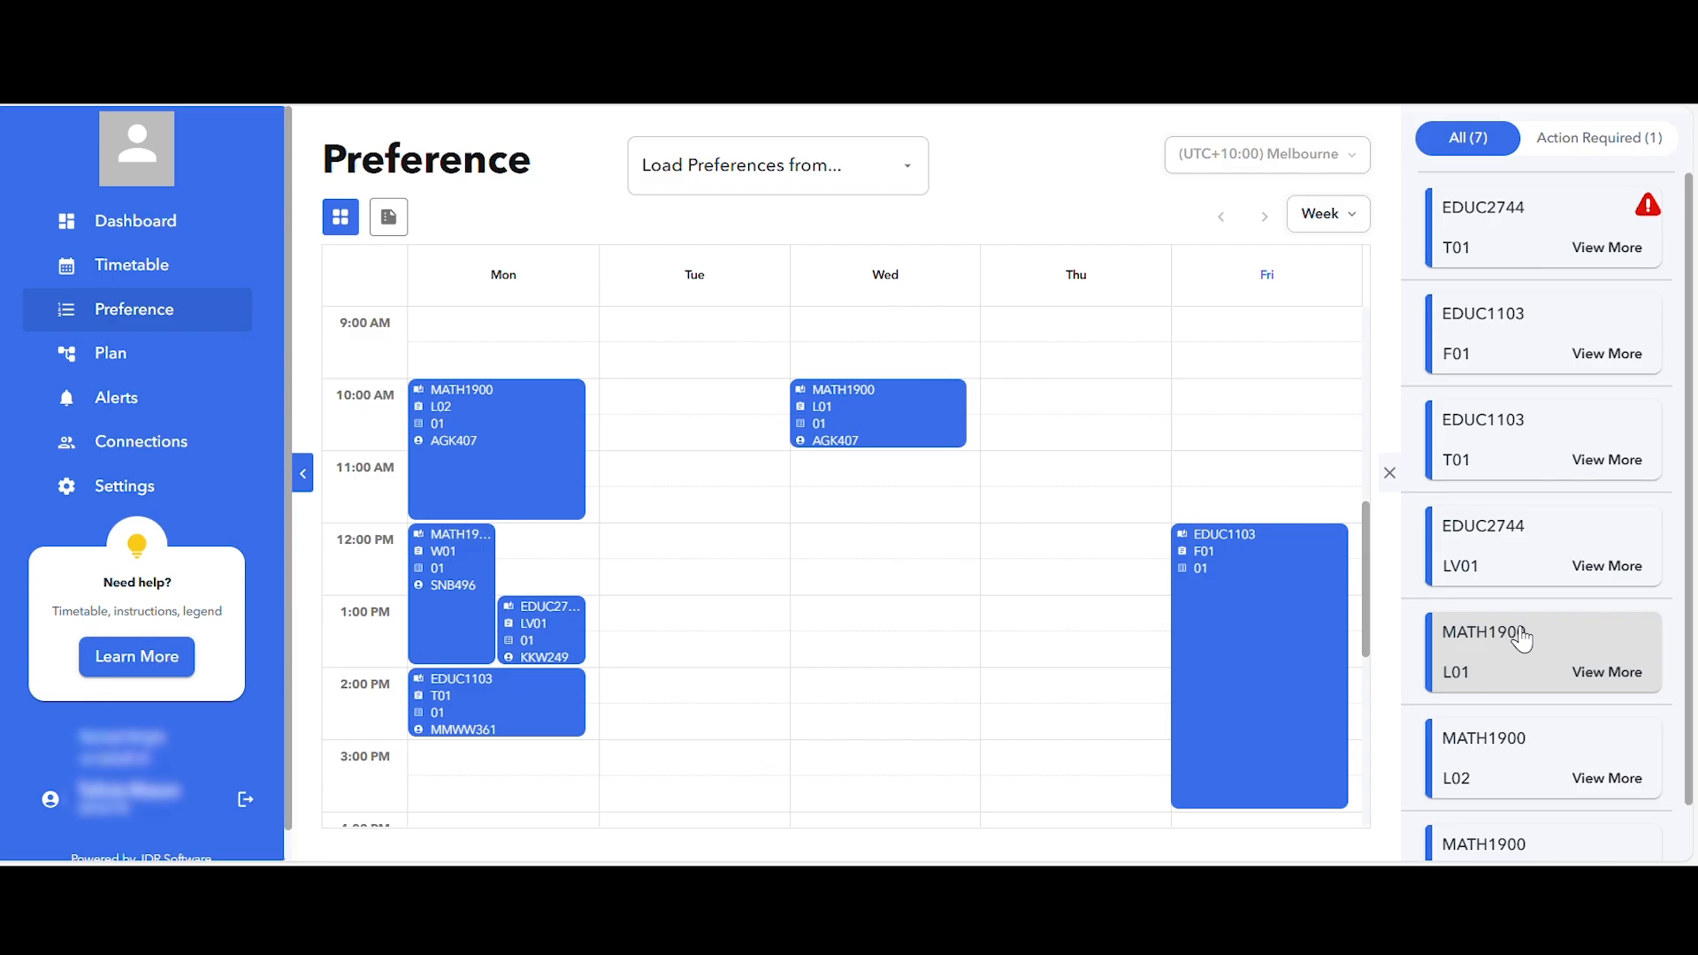
Expand the MATH1900 L01 card to view its saved Wednesday 10am lecture
{"action": "left_click", "coordinate": [1607, 671]}
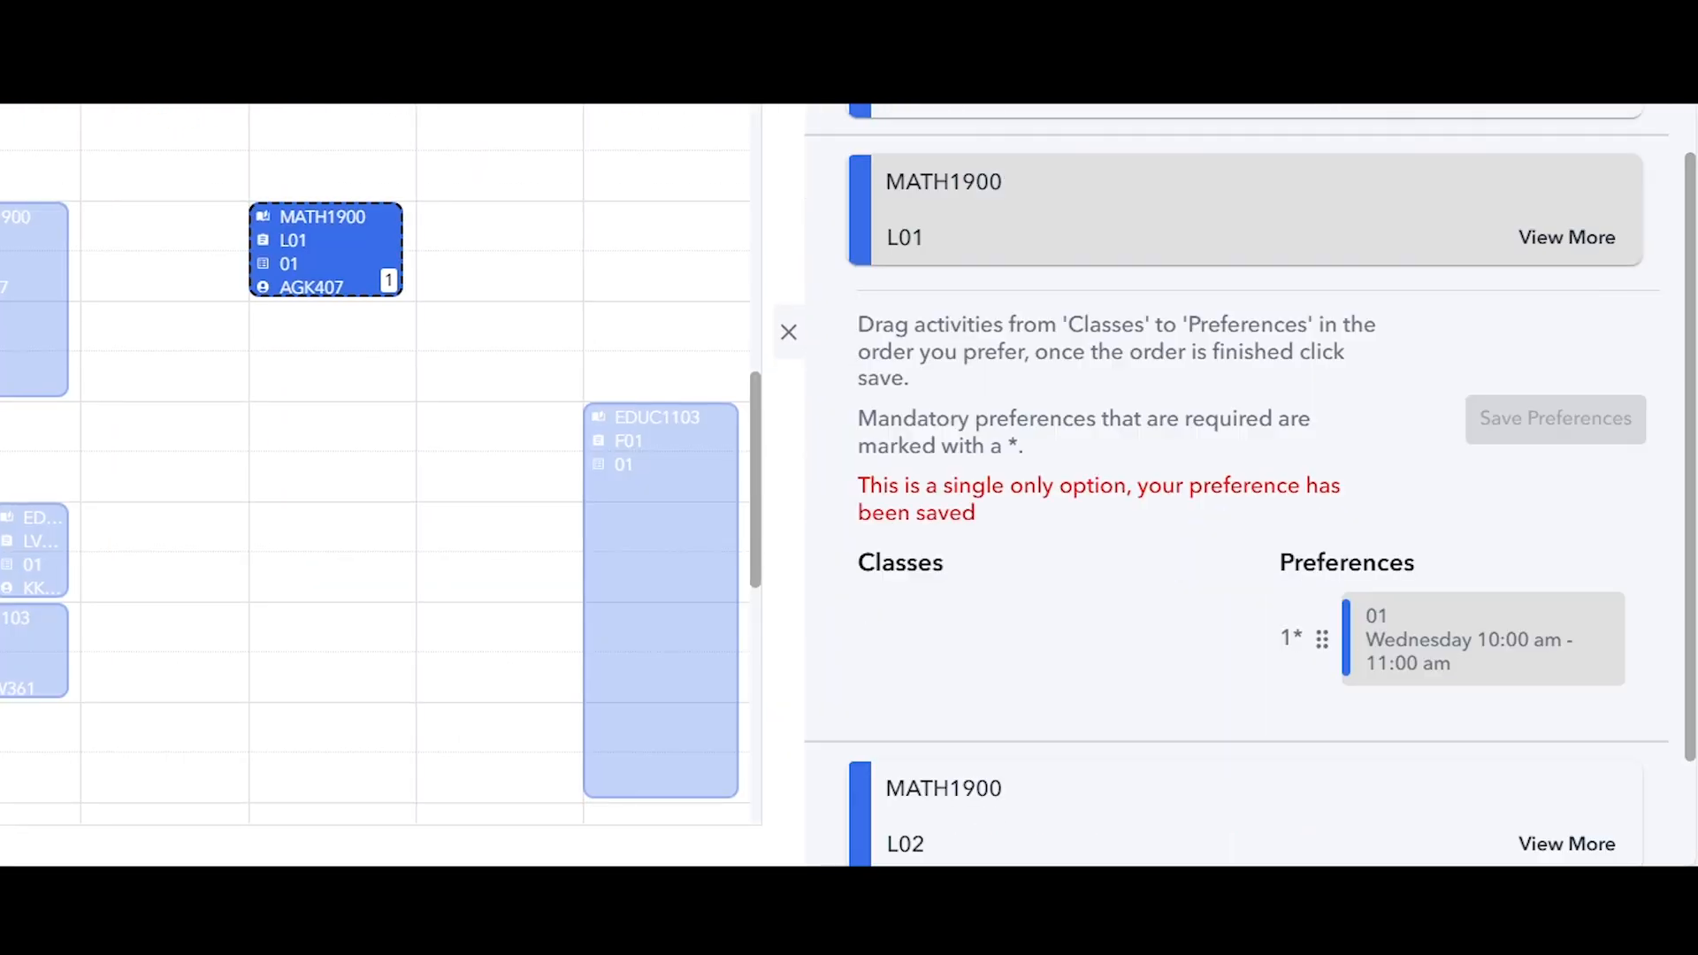
{"action": "mouse_move", "coordinate": [777, 301]}
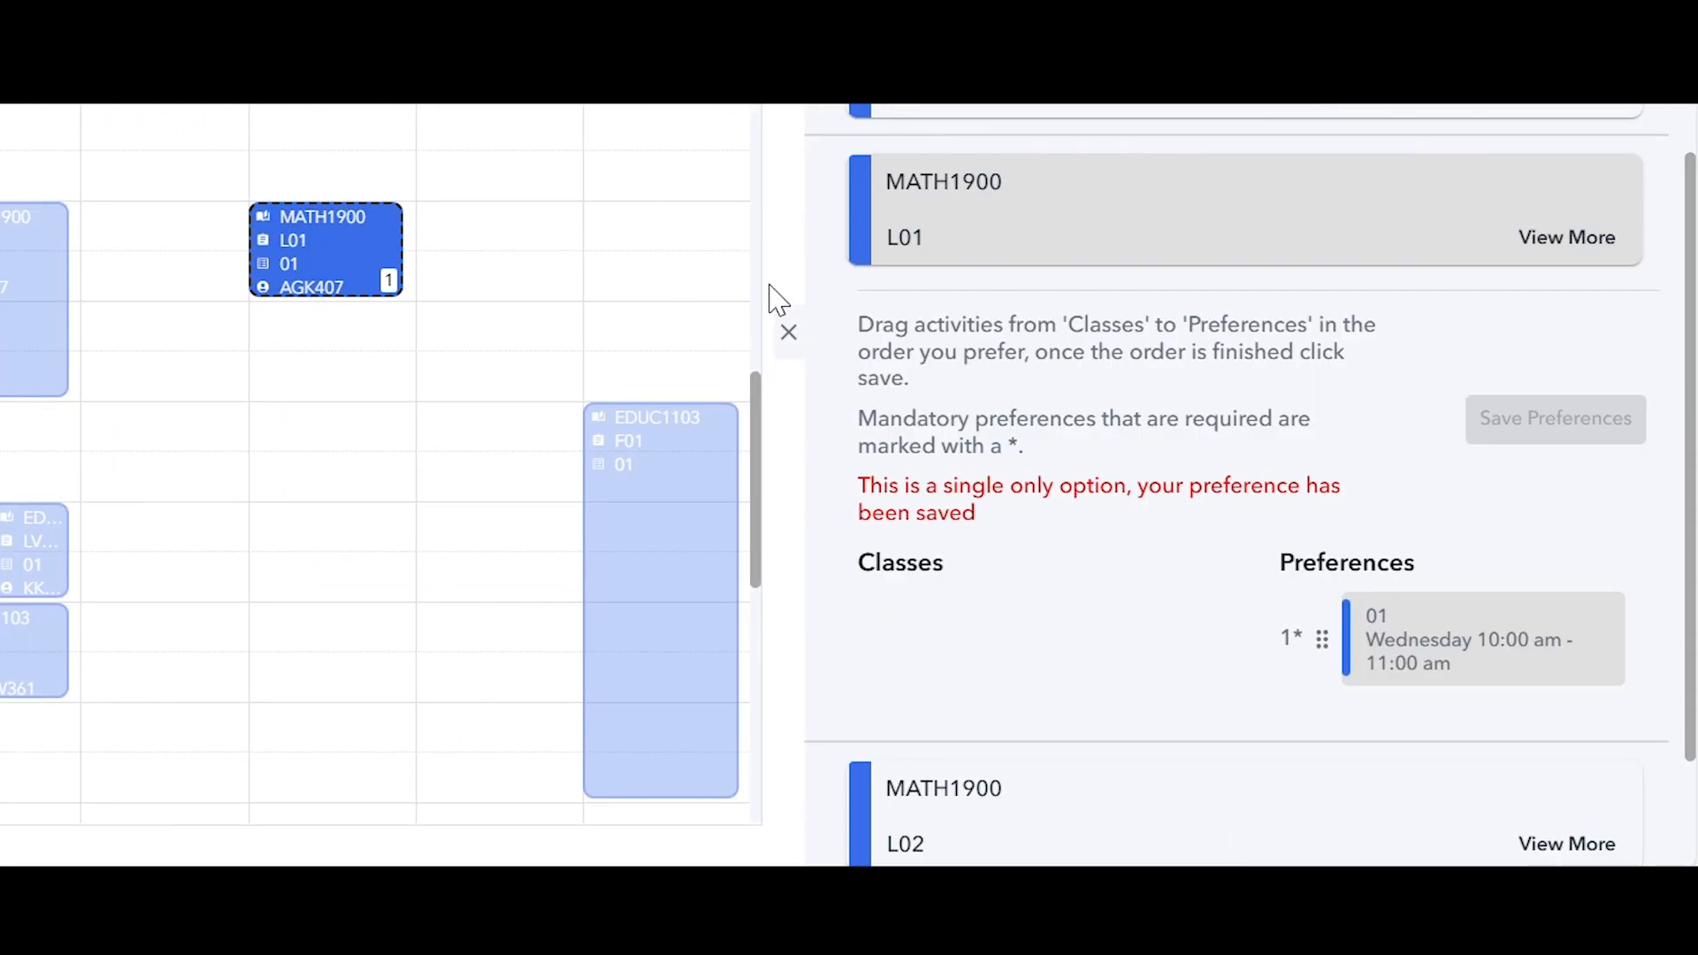
{"action": "mouse_move", "coordinate": [1682, 290]}
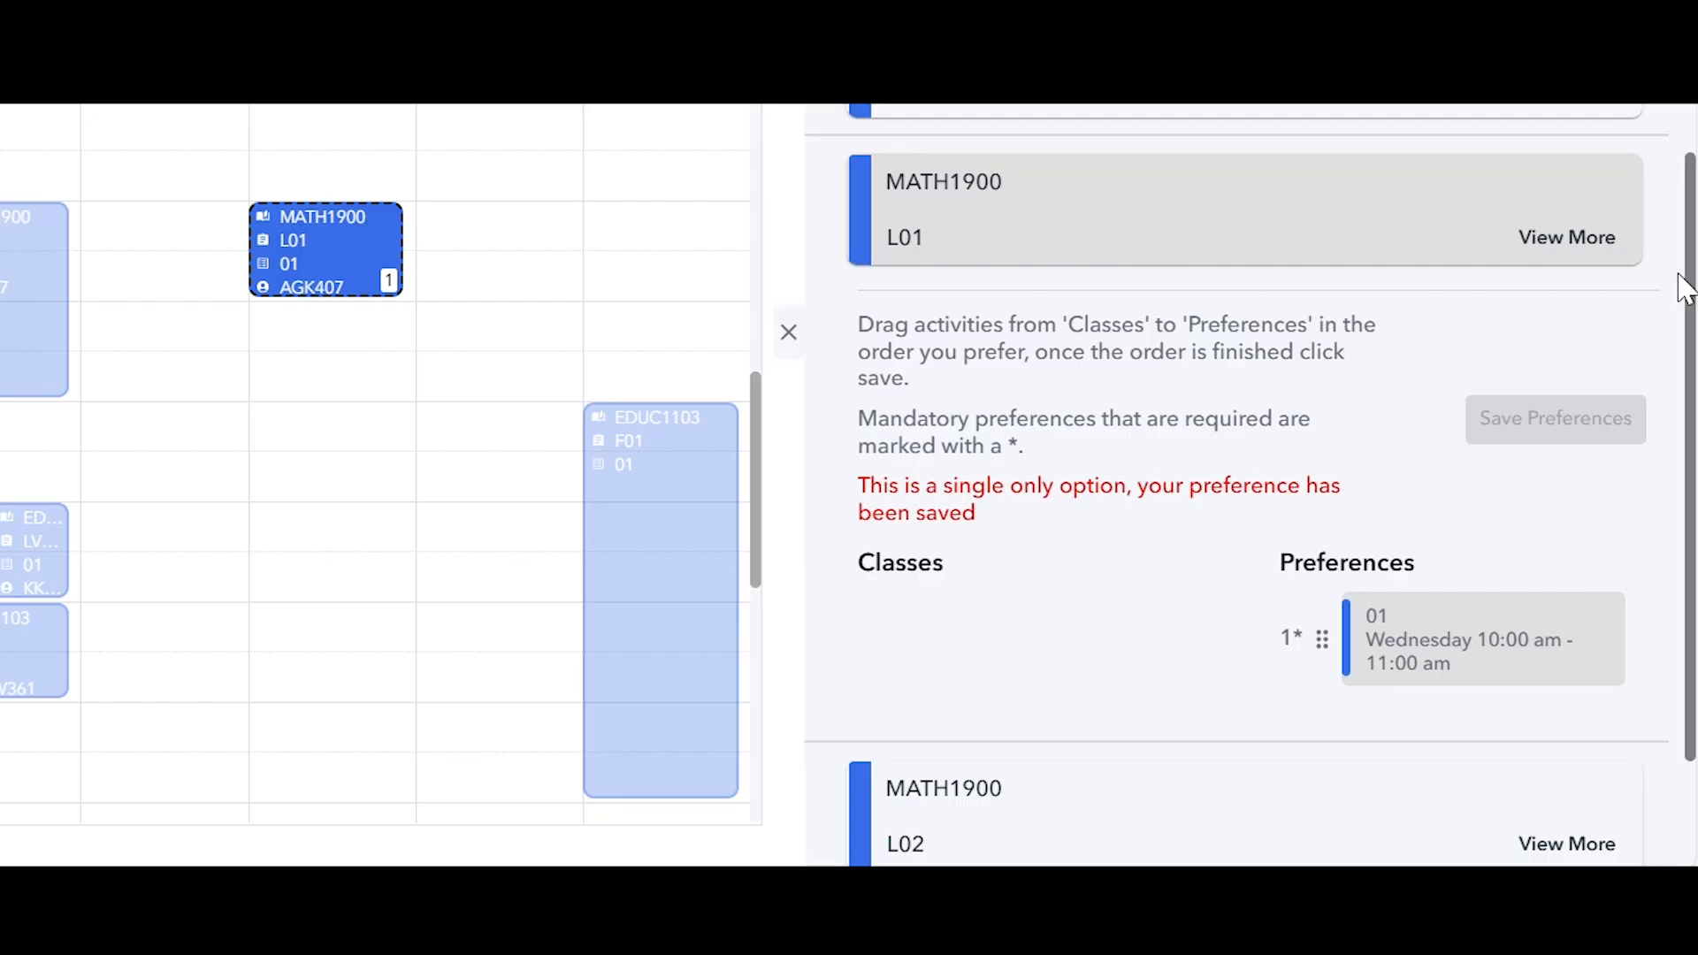